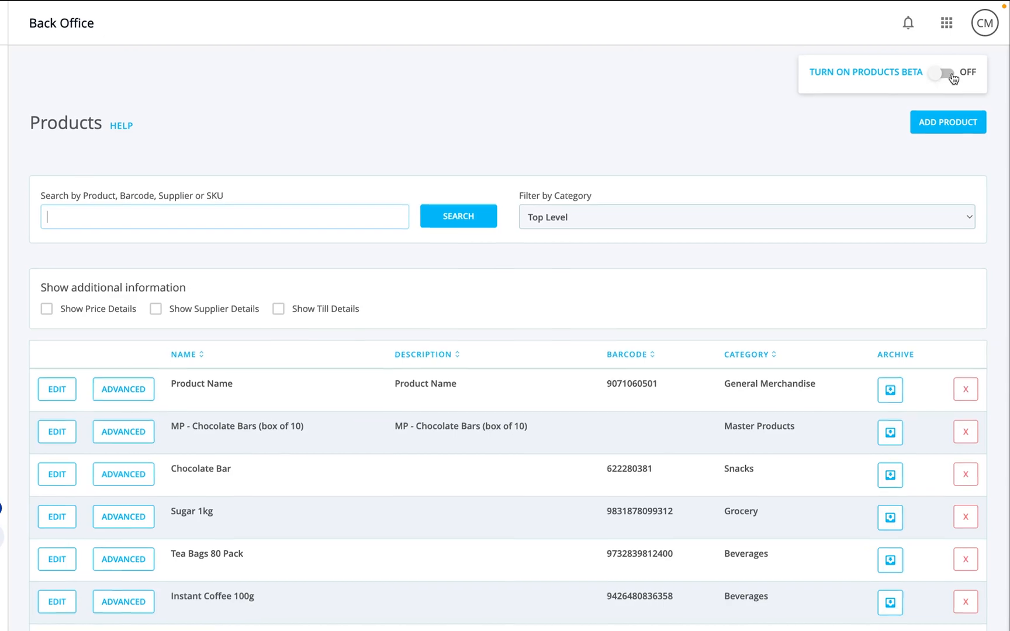
Step: Turn on the Products beta toggle and click through the intro popup to Try It Now
{"action": "left_click", "coordinate": [945, 72]}
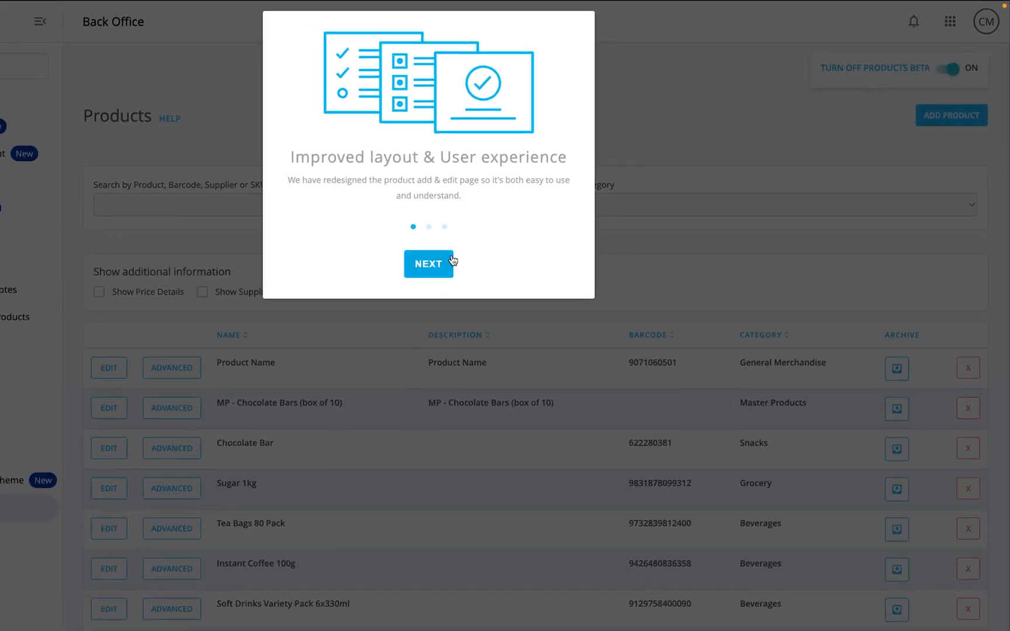
{"action": "left_click", "coordinate": [428, 264]}
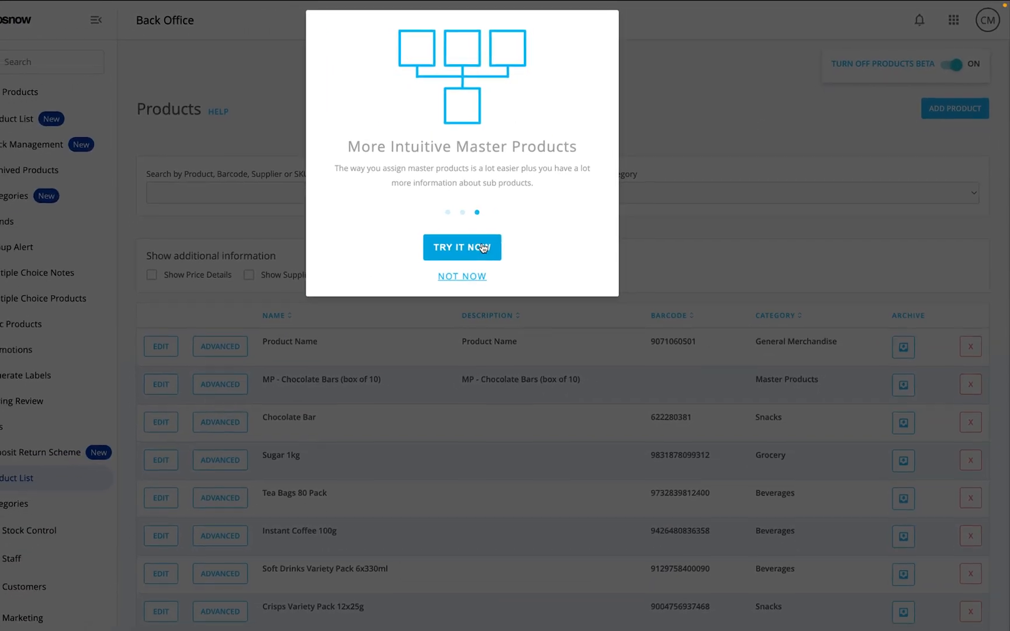
{"action": "left_click", "coordinate": [461, 248]}
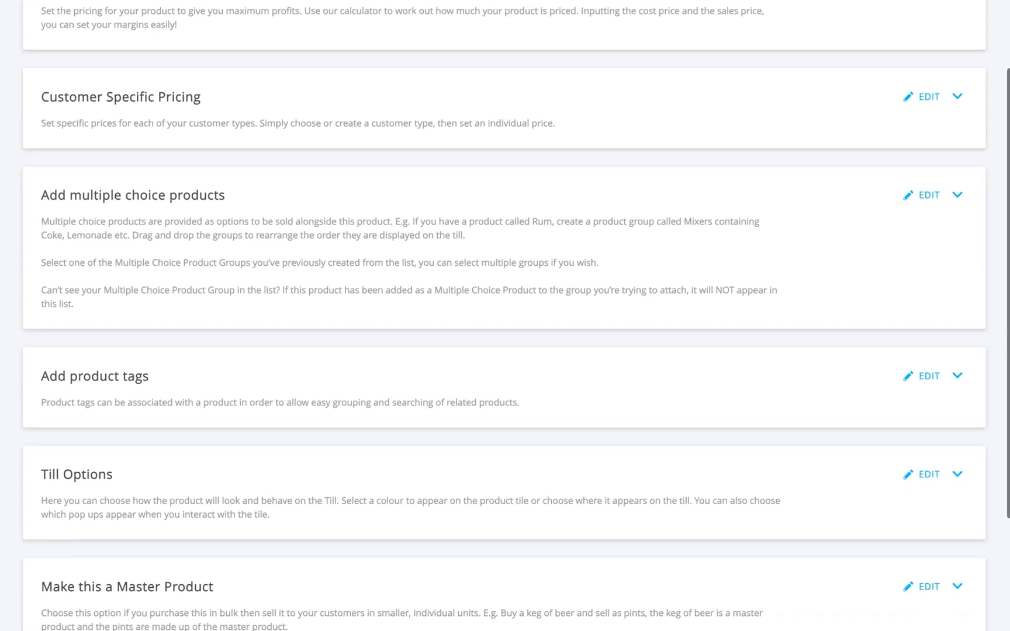
Step: Scroll around the redesigned product list and click near its bottom
{"action": "scroll", "scroll_direction": "down", "scroll_amount": 3}
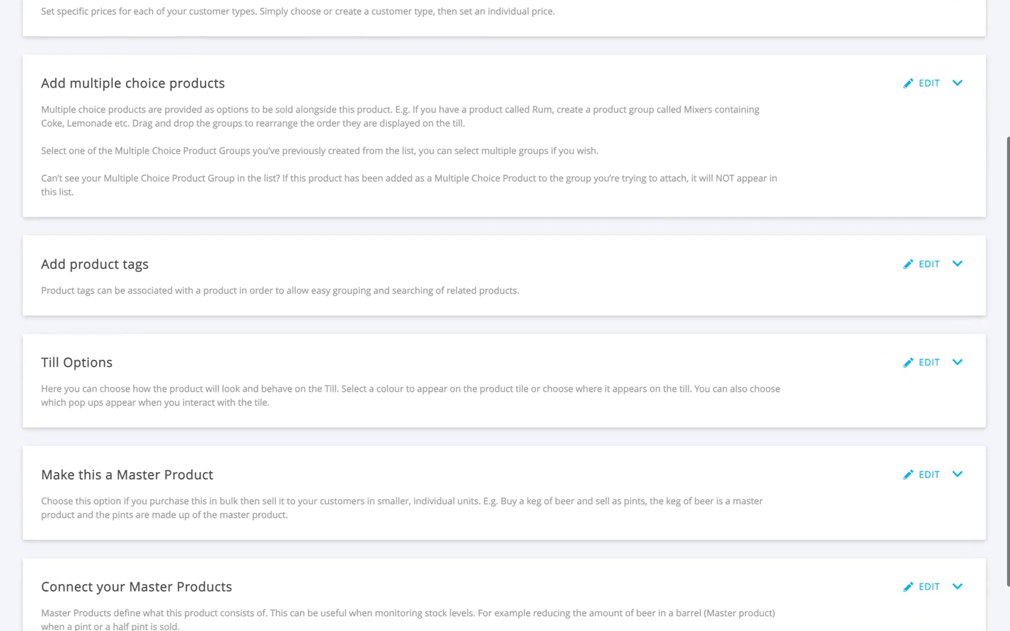
{"action": "scroll", "scroll_direction": "down", "scroll_amount": 3}
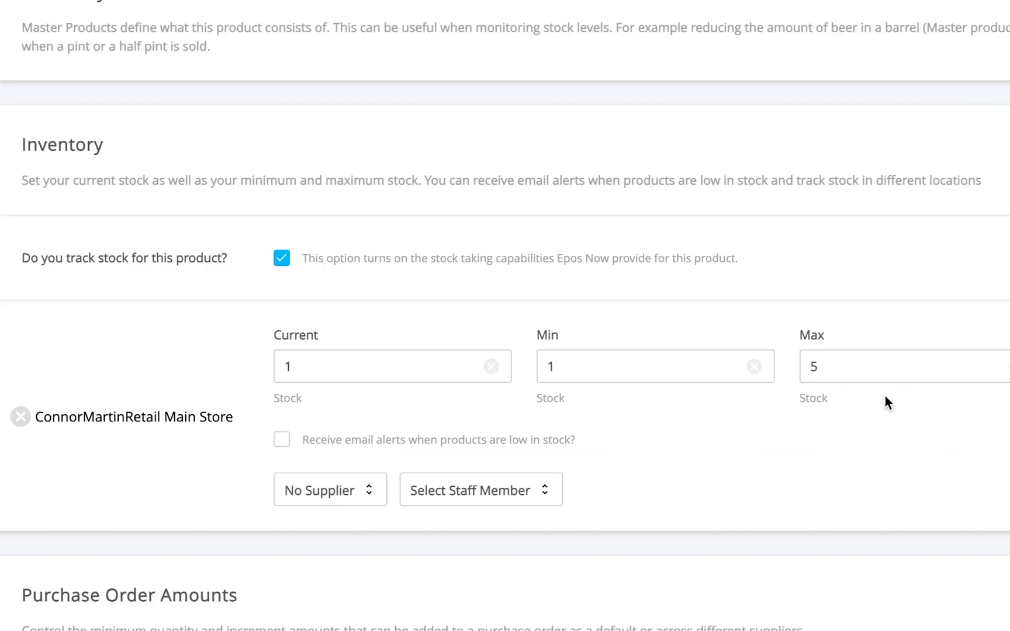
{"action": "scroll", "scroll_direction": "right", "scroll_amount": 3}
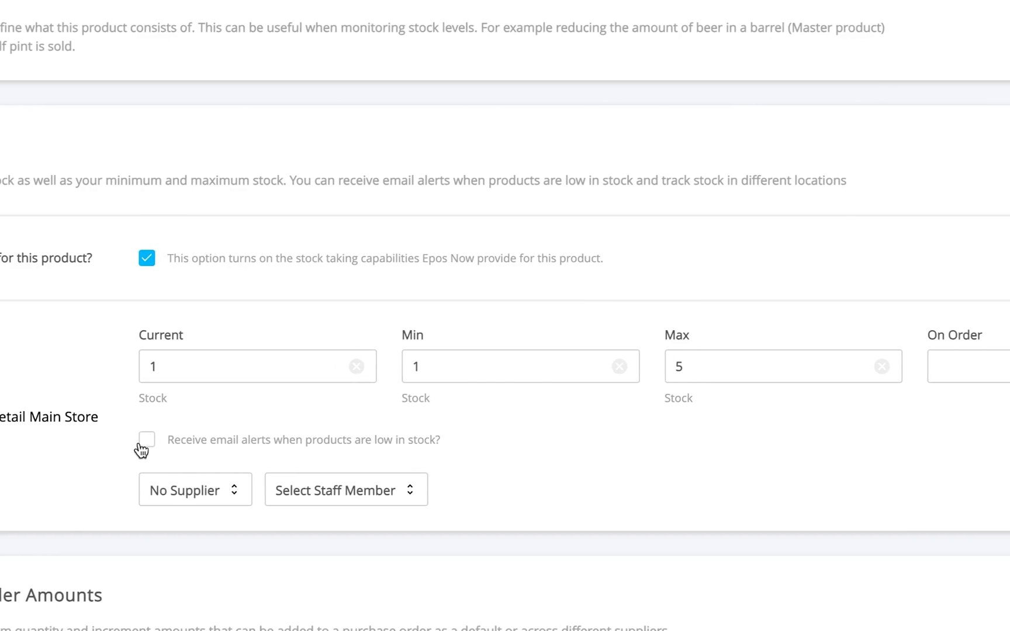
{"action": "left_click", "coordinate": [146, 440]}
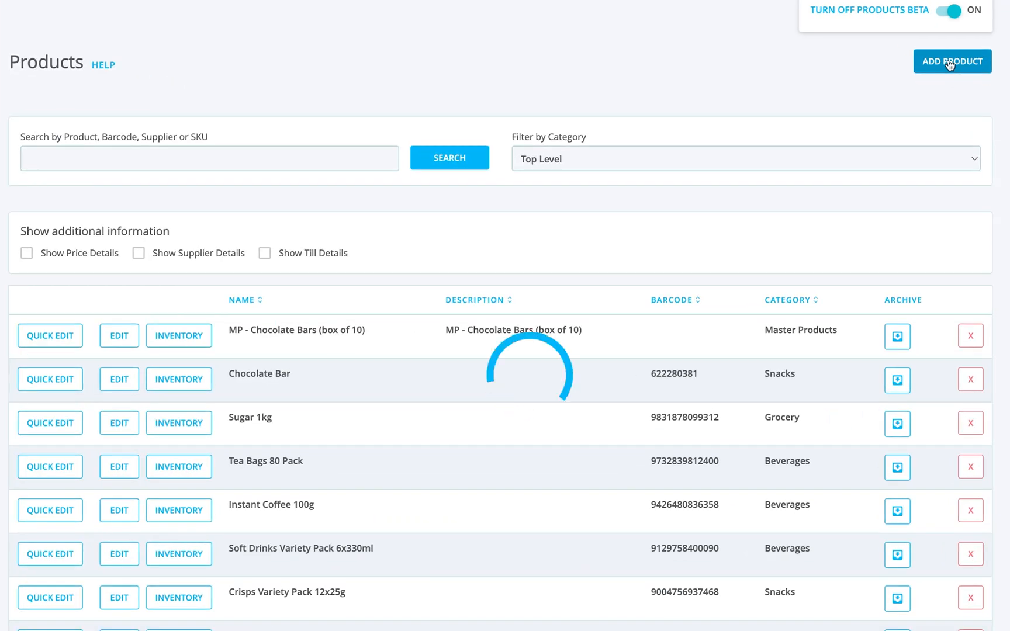
Step: Add a product named 'Product Name', leaving it sellable on the till
{"action": "left_click", "coordinate": [952, 62]}
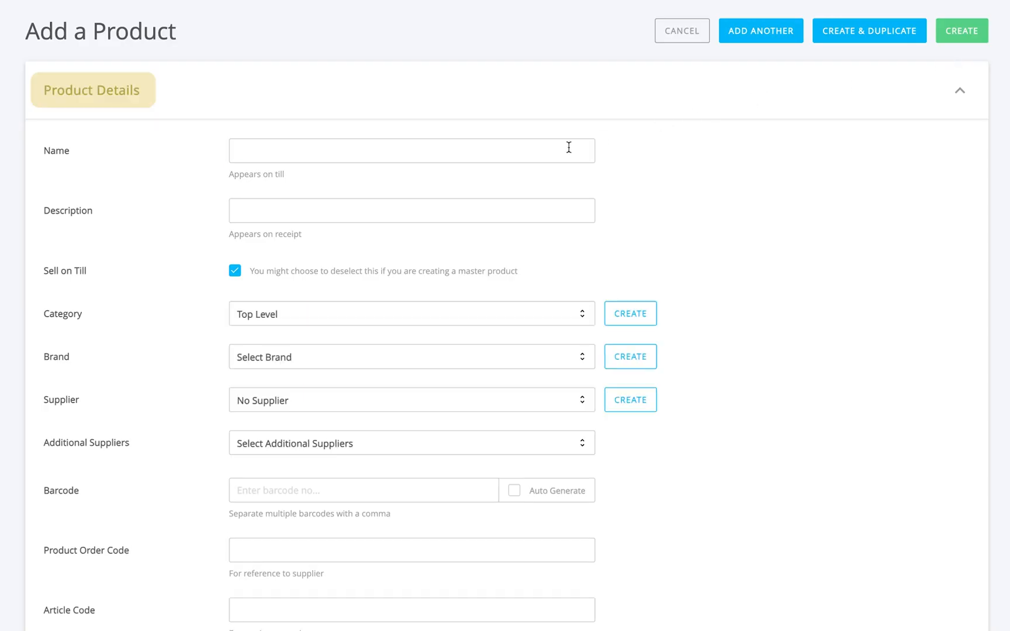
{"action": "type", "text": "Product Name"}
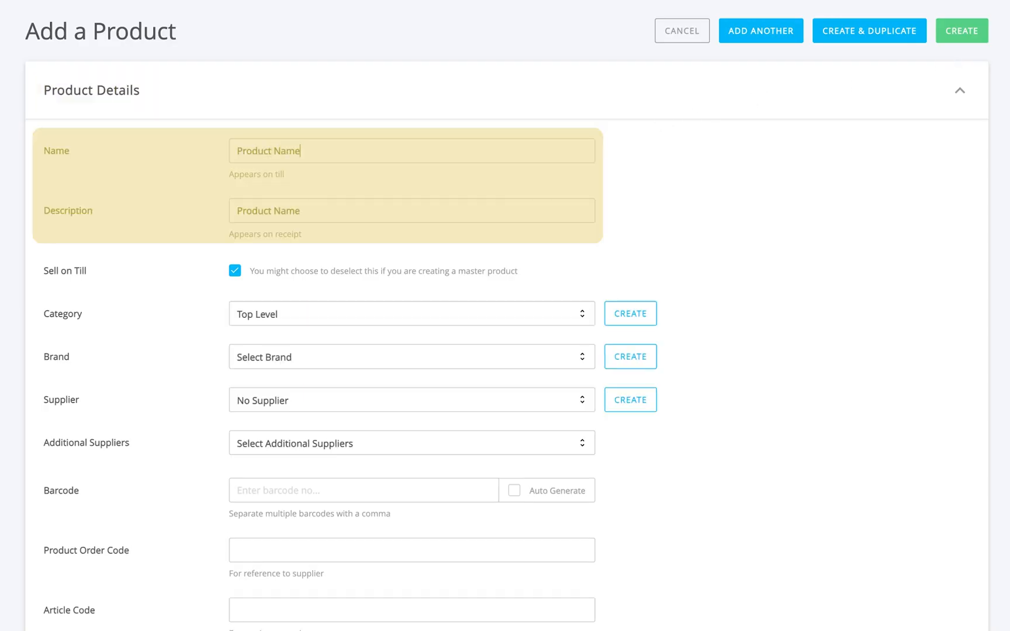
{"action": "mouse_move", "coordinate": [673, 171]}
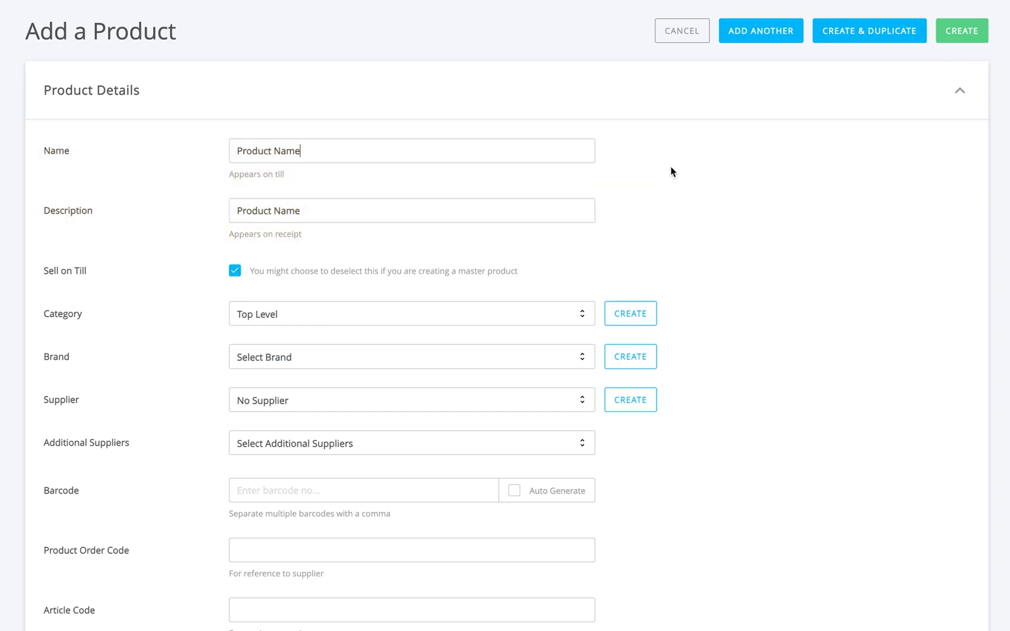
{"action": "left_click", "coordinate": [234, 270]}
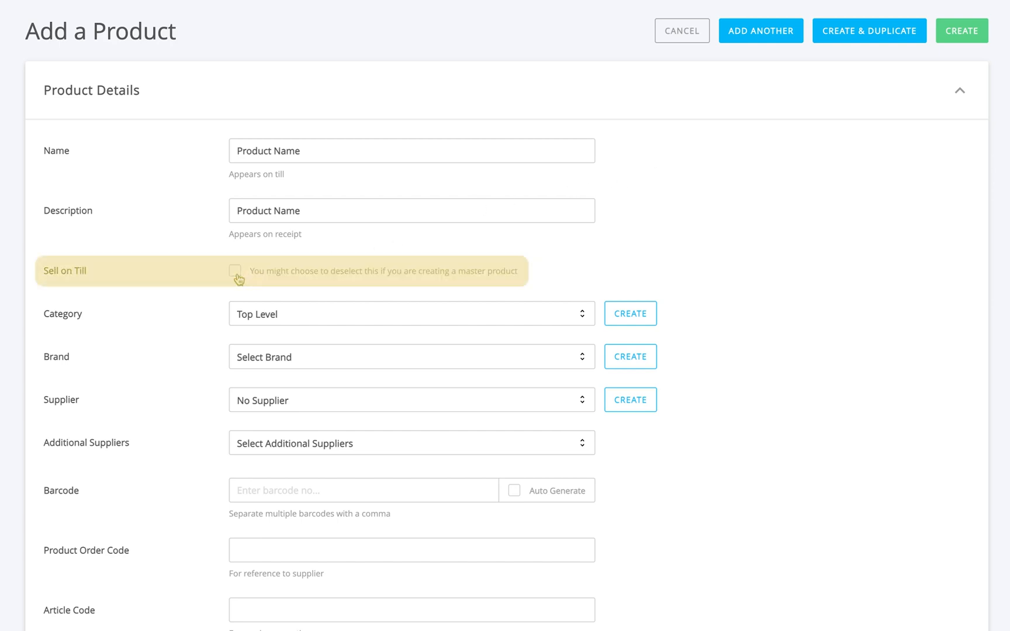
{"action": "left_click", "coordinate": [234, 270]}
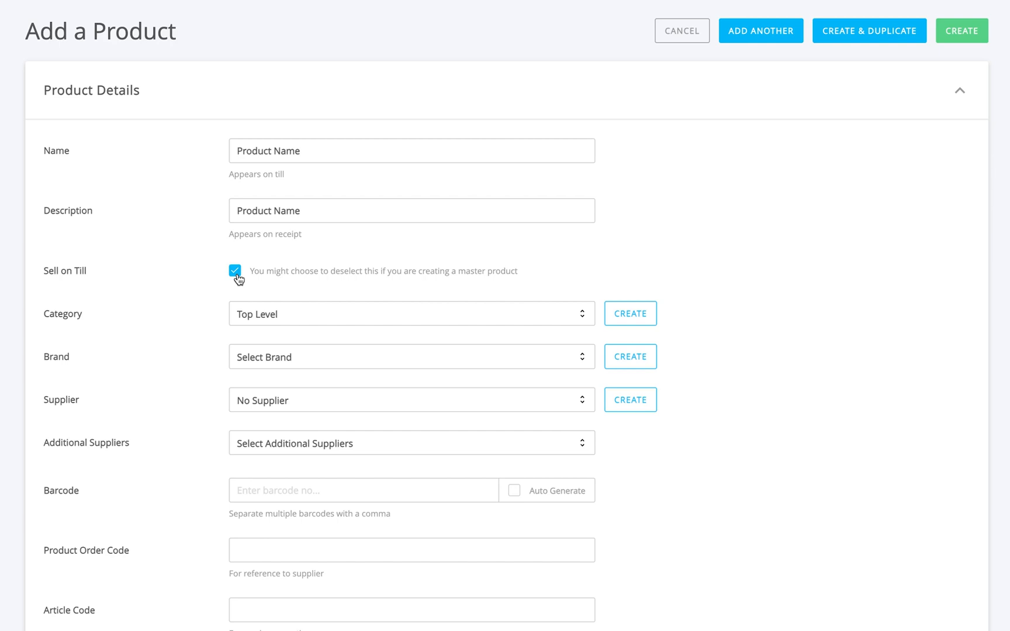
Step: Set General Merchandise, auto-generated barcode, order code 12345, article code 123456, no loyalty points
{"action": "left_click", "coordinate": [410, 315]}
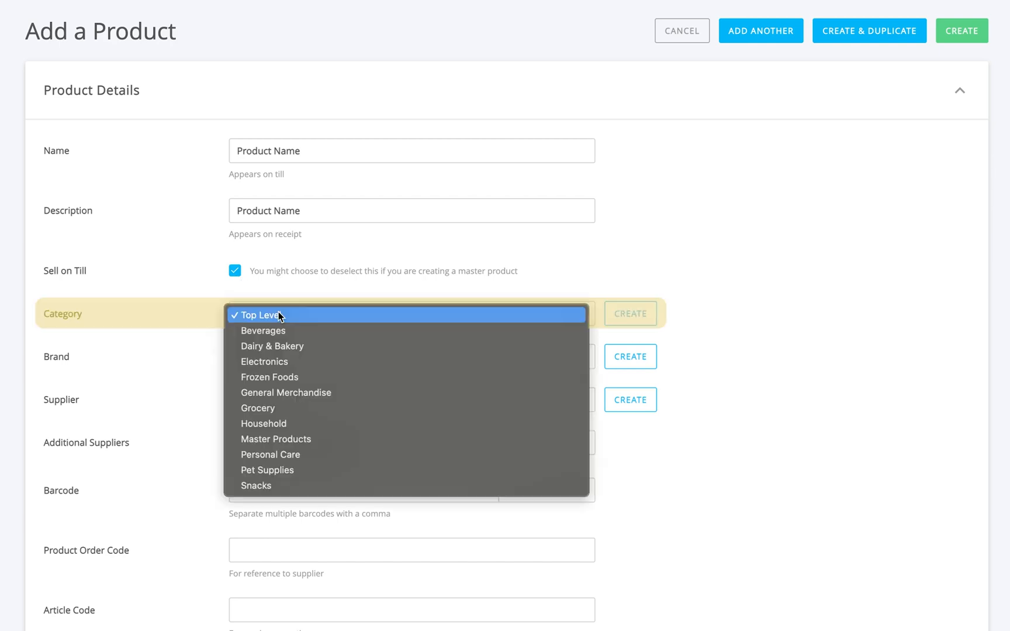
{"action": "left_click", "coordinate": [286, 392]}
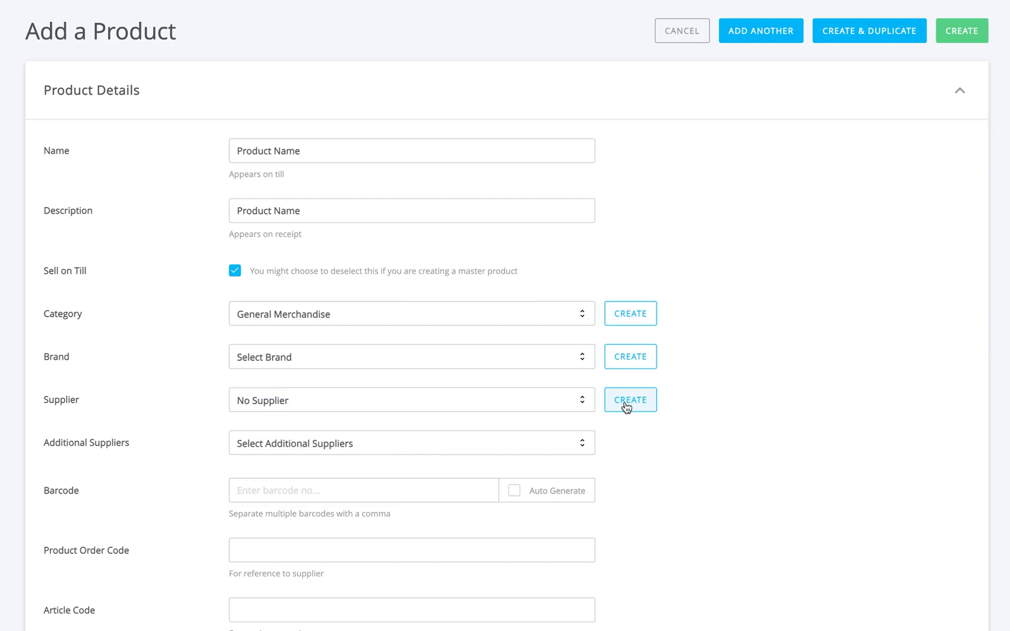
{"action": "scroll", "scroll_direction": "down", "scroll_amount": 3}
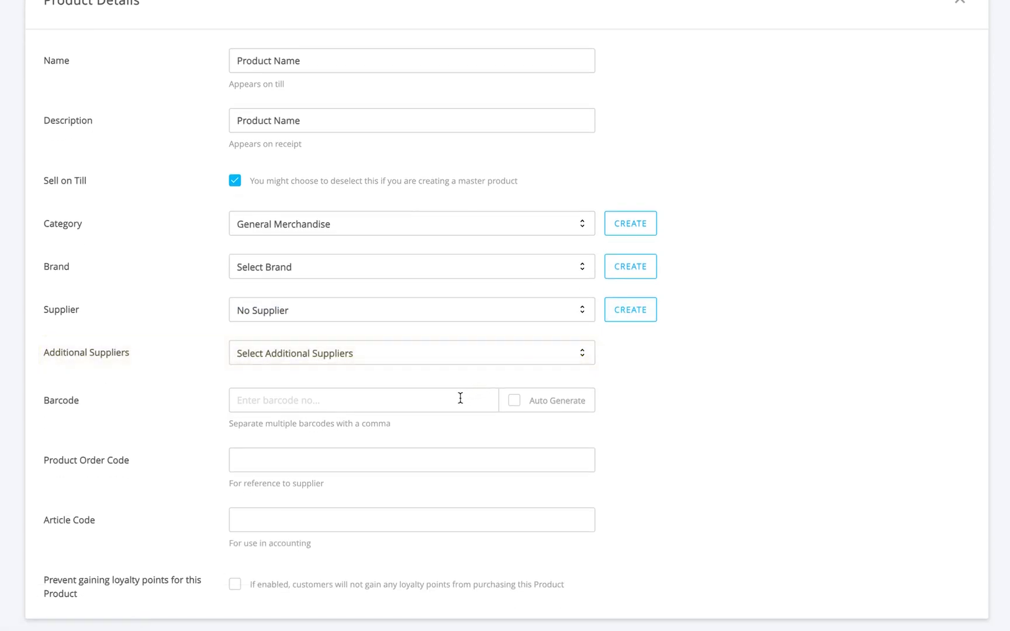
{"action": "type", "text": "1234567890"}
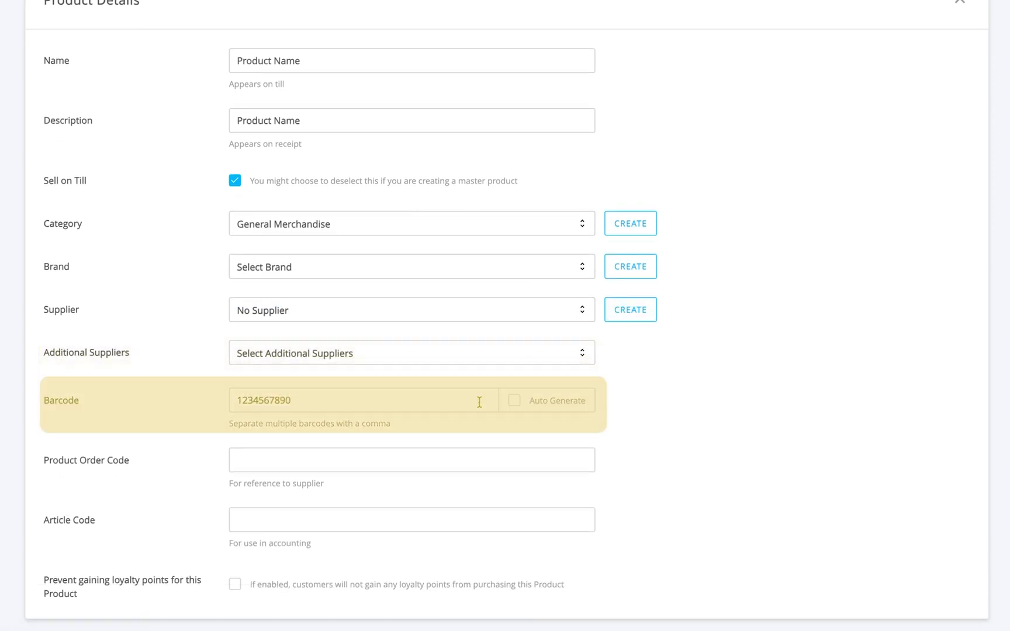
{"action": "left_click", "coordinate": [514, 400]}
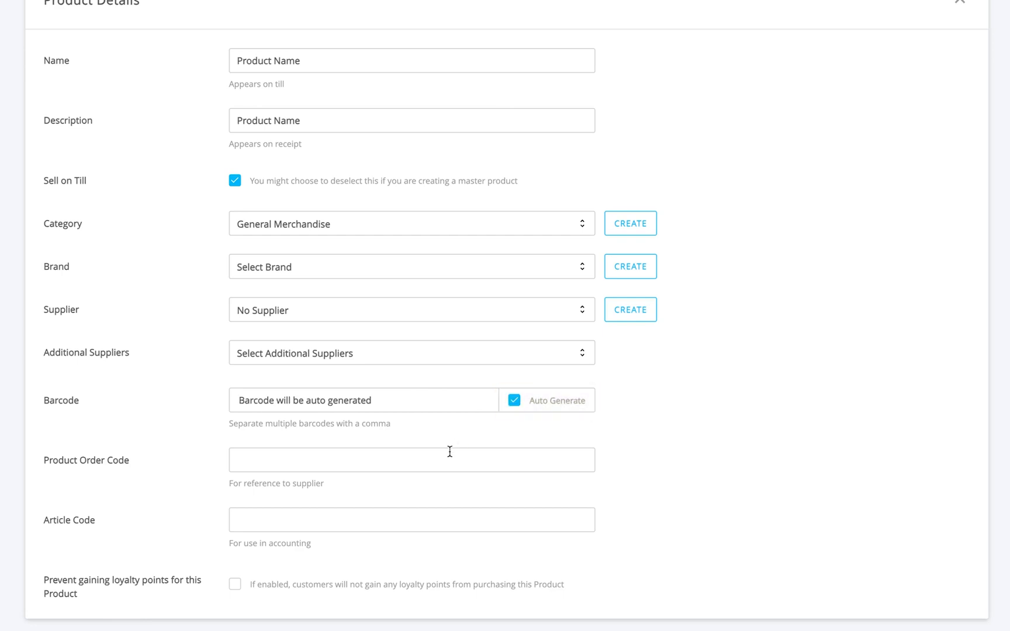
{"action": "type", "text": "12345"}
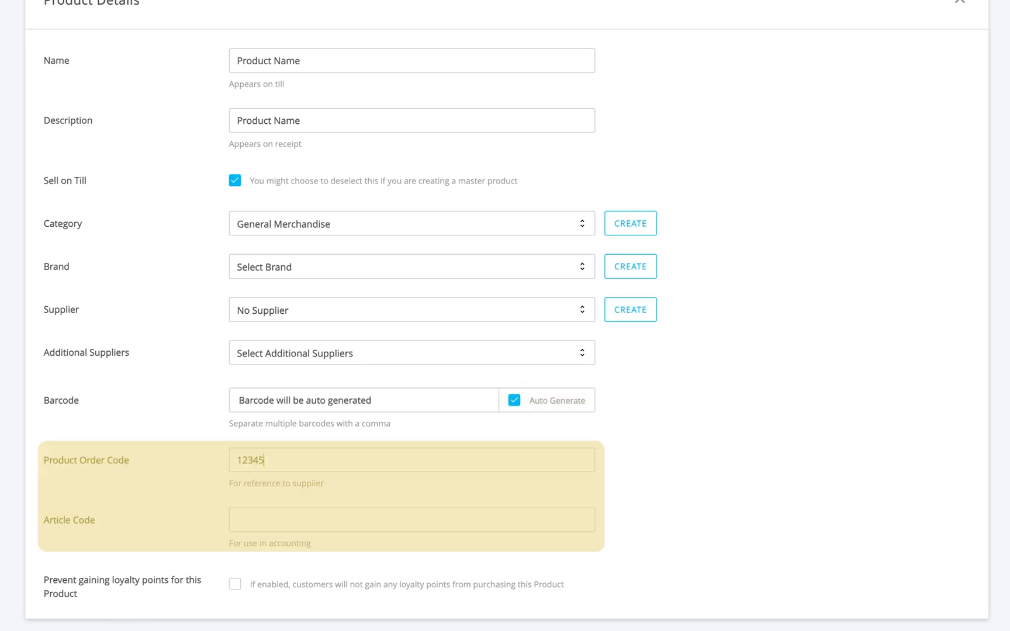
{"action": "type", "text": "123456"}
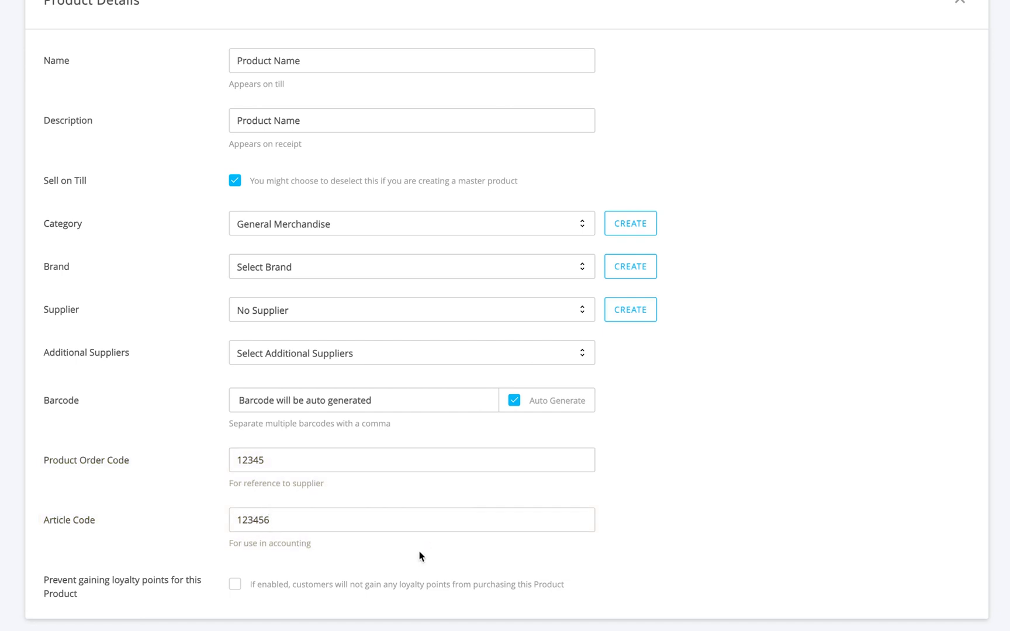
{"action": "mouse_move", "coordinate": [234, 591]}
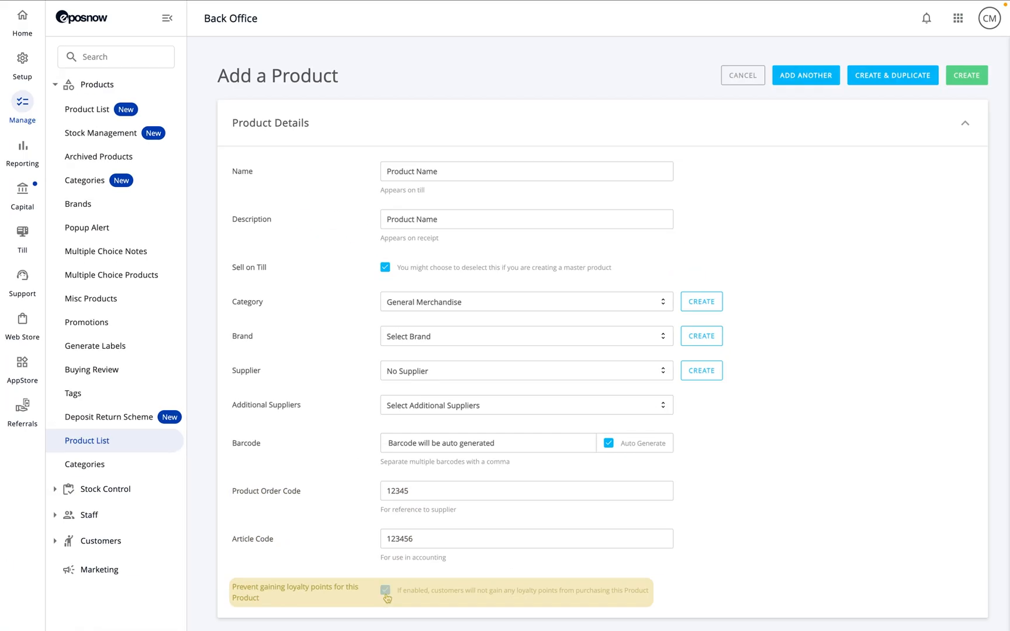
{"action": "left_click", "coordinate": [385, 590]}
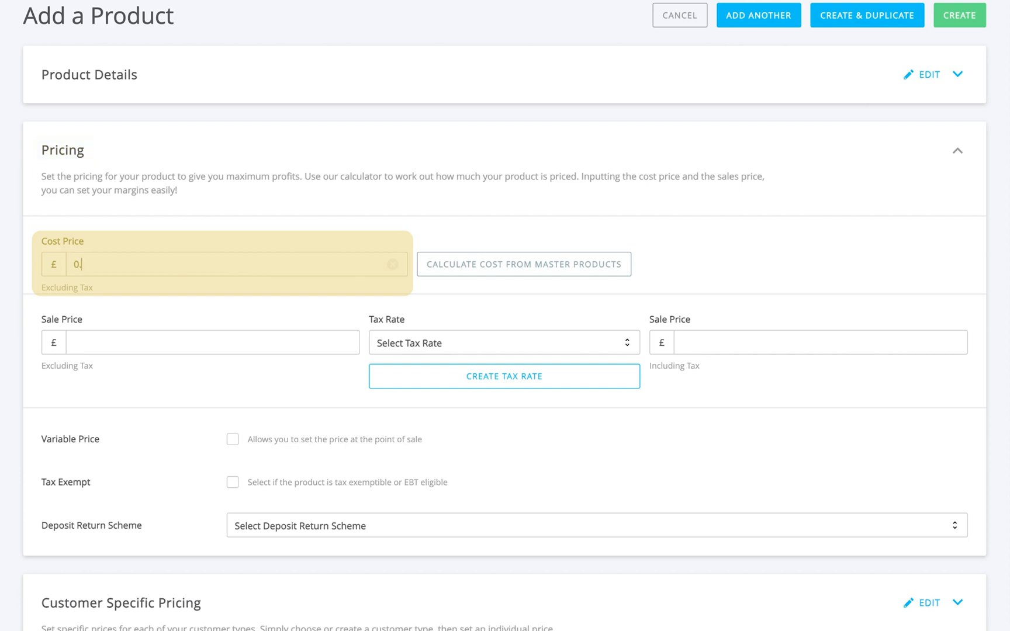
Step: Apply 20VAT and a £2.00 sale price, toggle variable price and tax exempt, view deposit options
{"action": "left_click", "coordinate": [504, 342]}
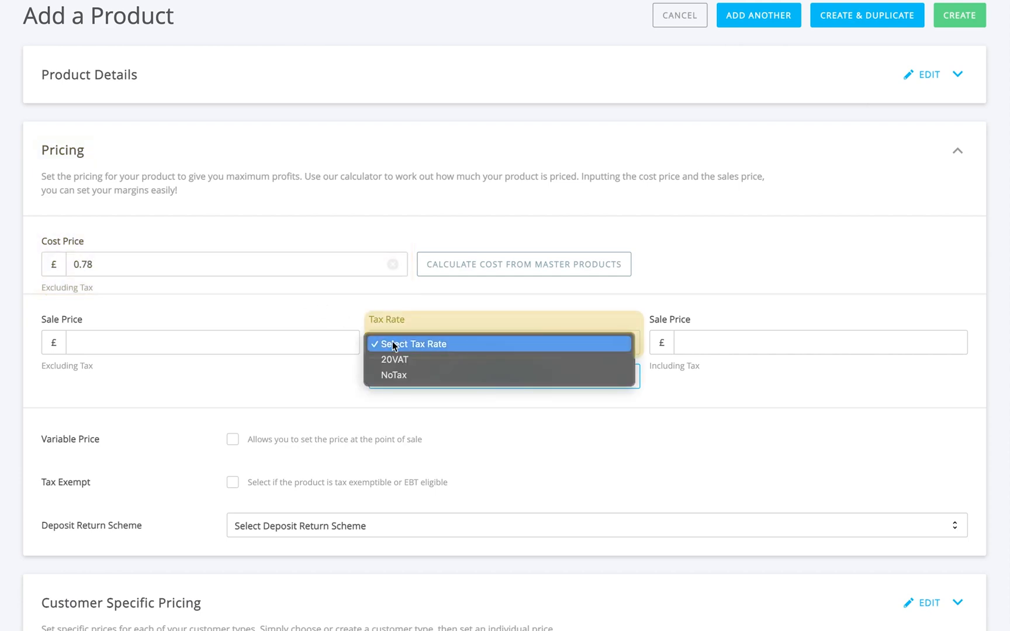
{"action": "left_click", "coordinate": [393, 360]}
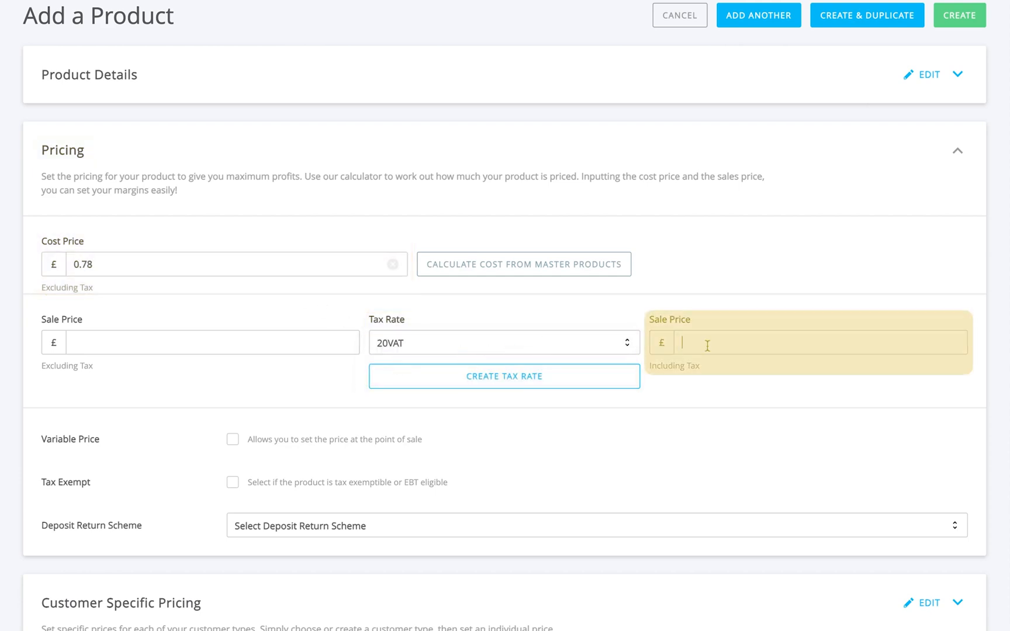
{"action": "type", "text": "2.00"}
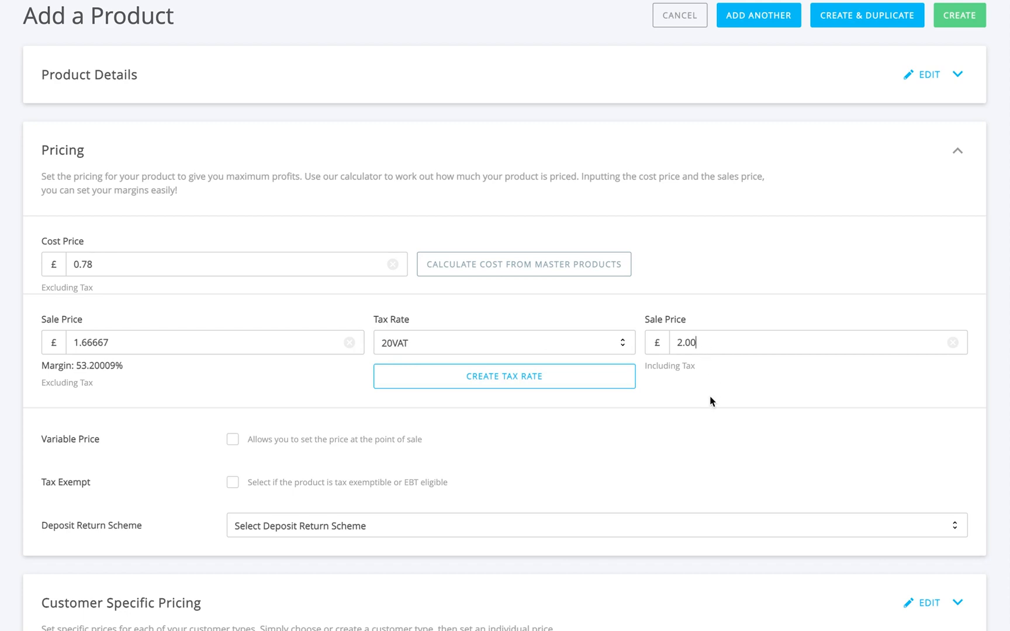
{"action": "mouse_move", "coordinate": [260, 438]}
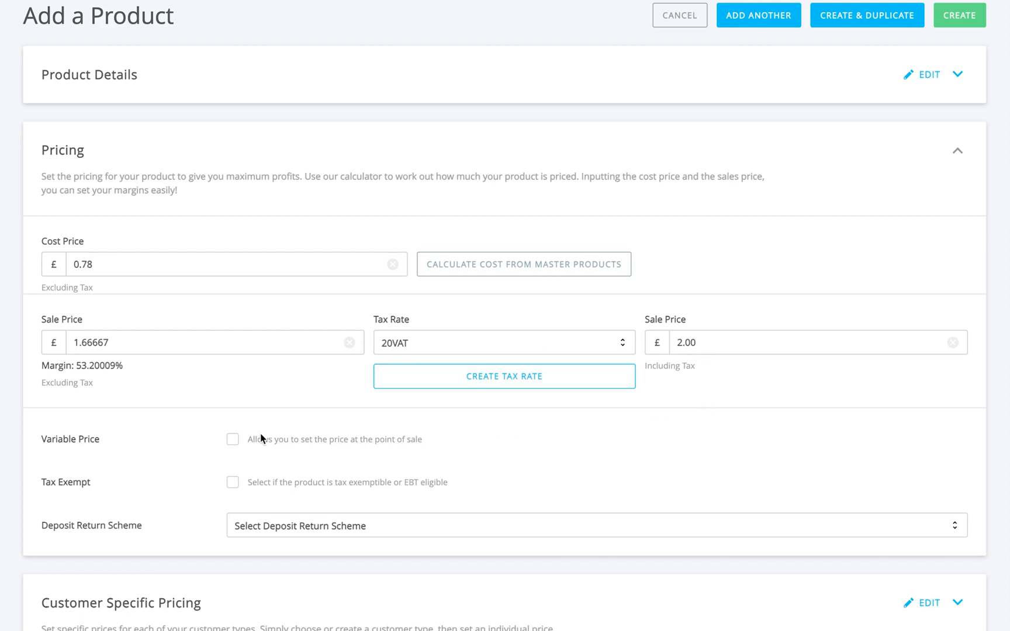
{"action": "left_click", "coordinate": [233, 439]}
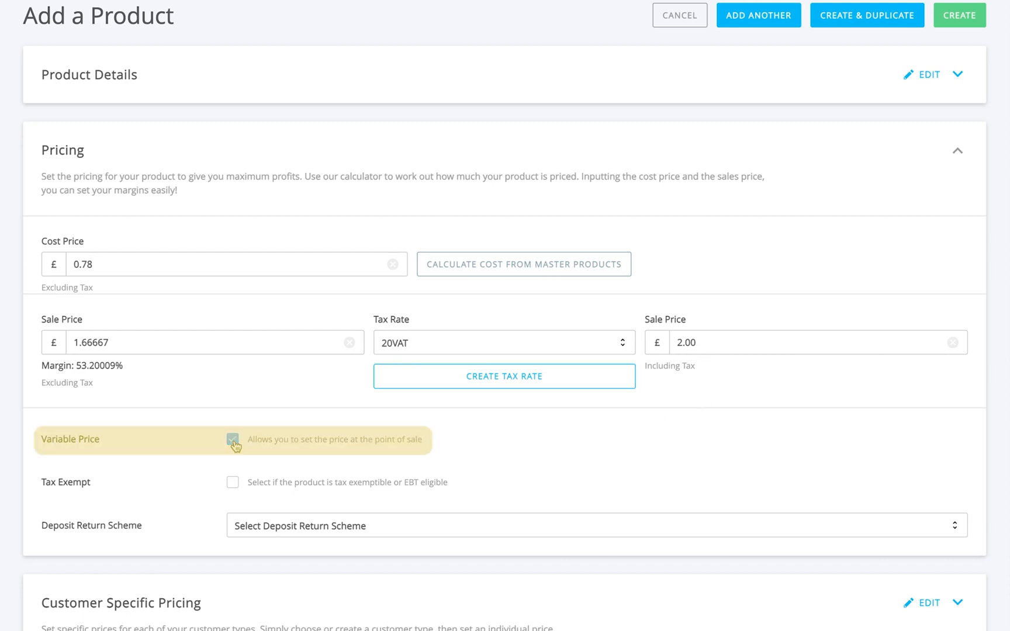
{"action": "left_click", "coordinate": [232, 440]}
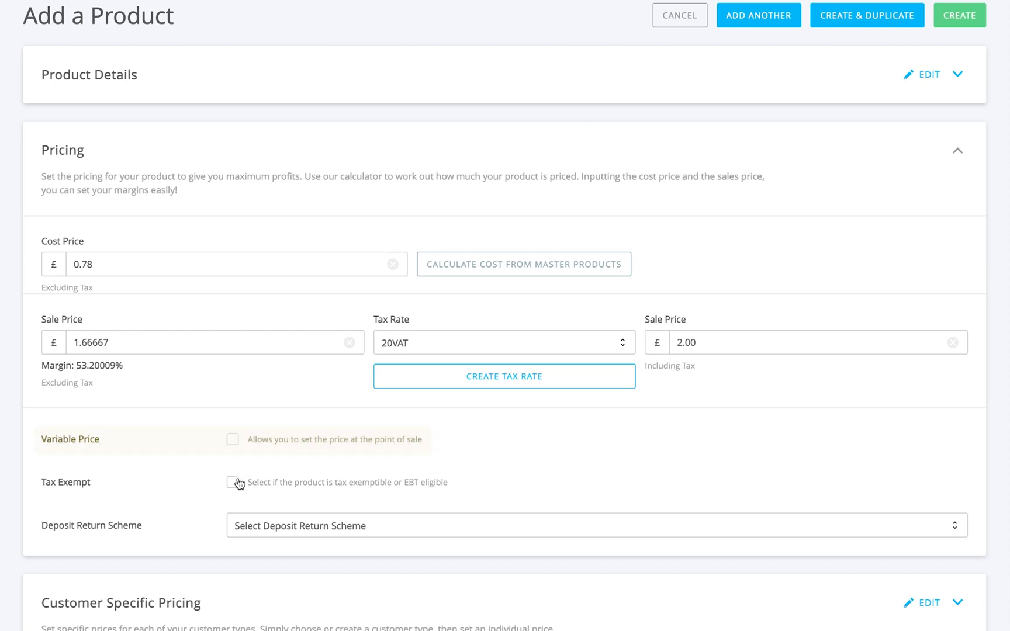
{"action": "left_click", "coordinate": [232, 481]}
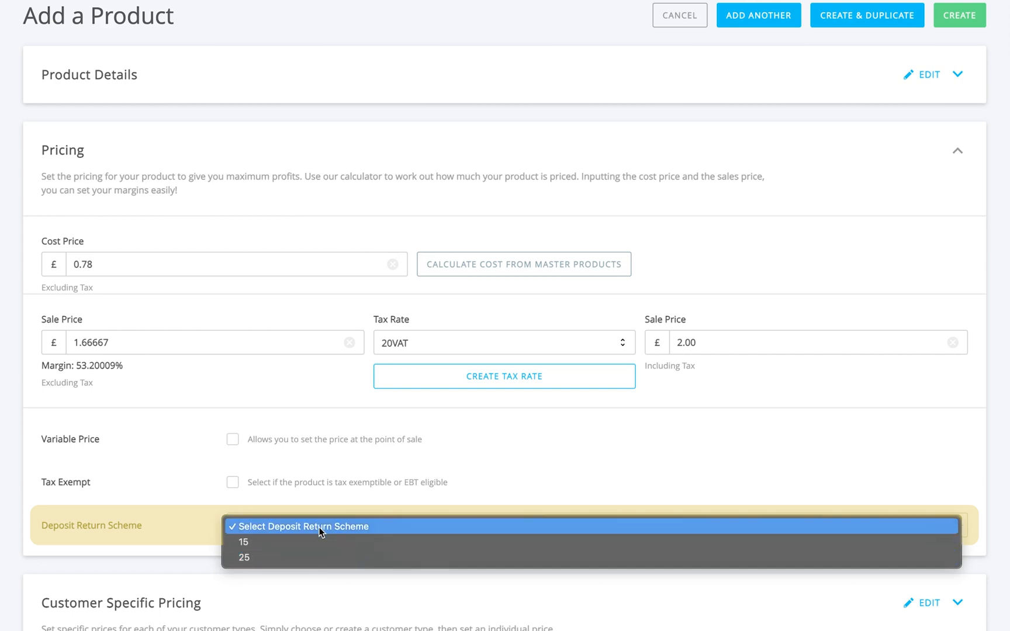
Step: Expand Customer Specific Pricing and view the Basic and VIP customer types
{"action": "left_click", "coordinate": [301, 526]}
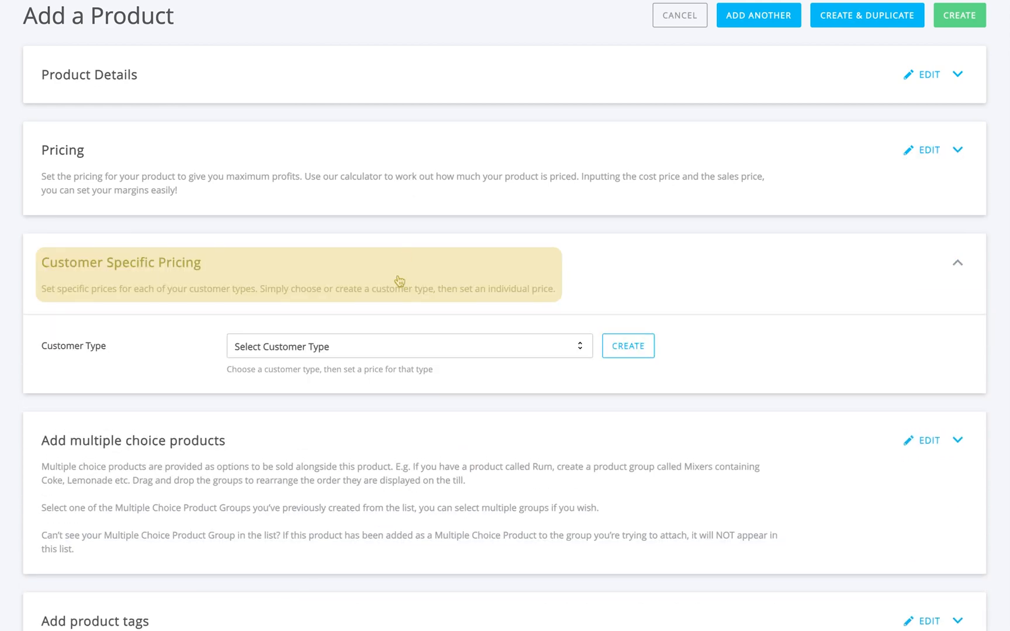
{"action": "left_click", "coordinate": [409, 347]}
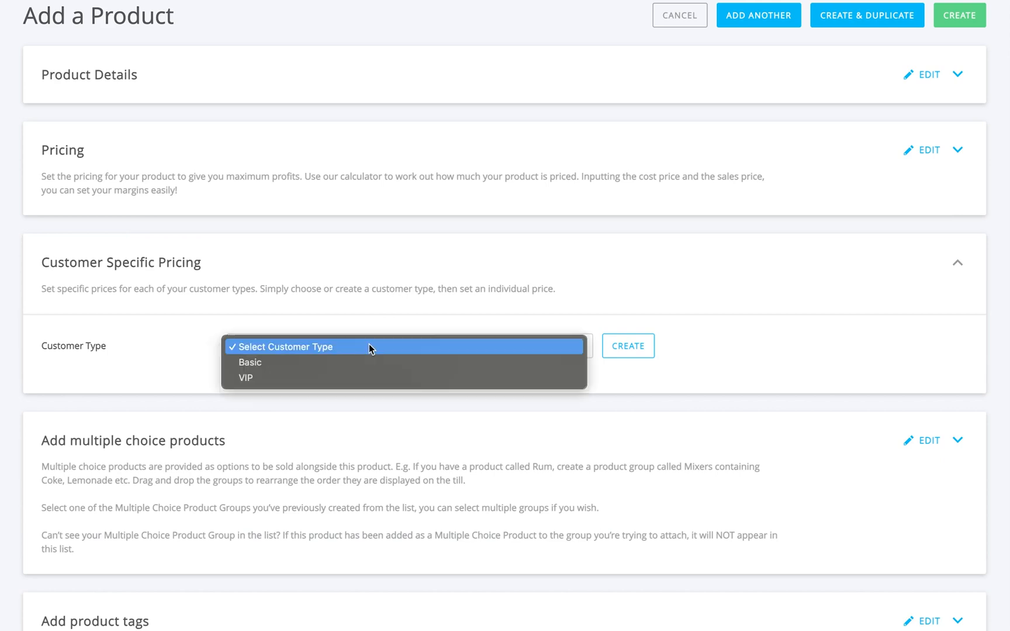
{"action": "mouse_move", "coordinate": [367, 377]}
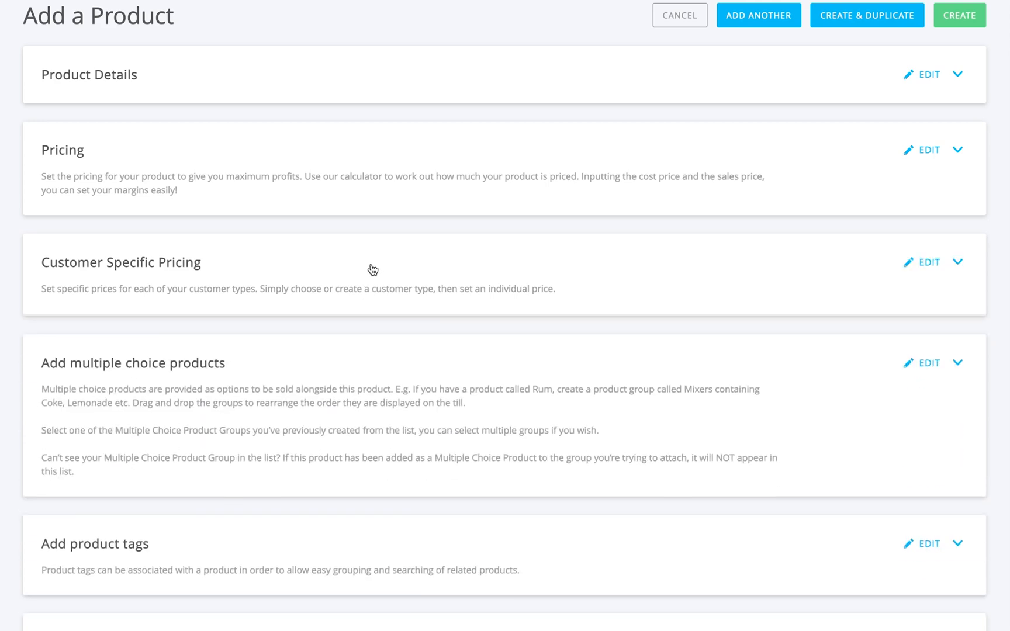
Step: Attach Meal Deal - Drinks as an optional multiple choice group, then view tags without picking
{"action": "left_click", "coordinate": [958, 363]}
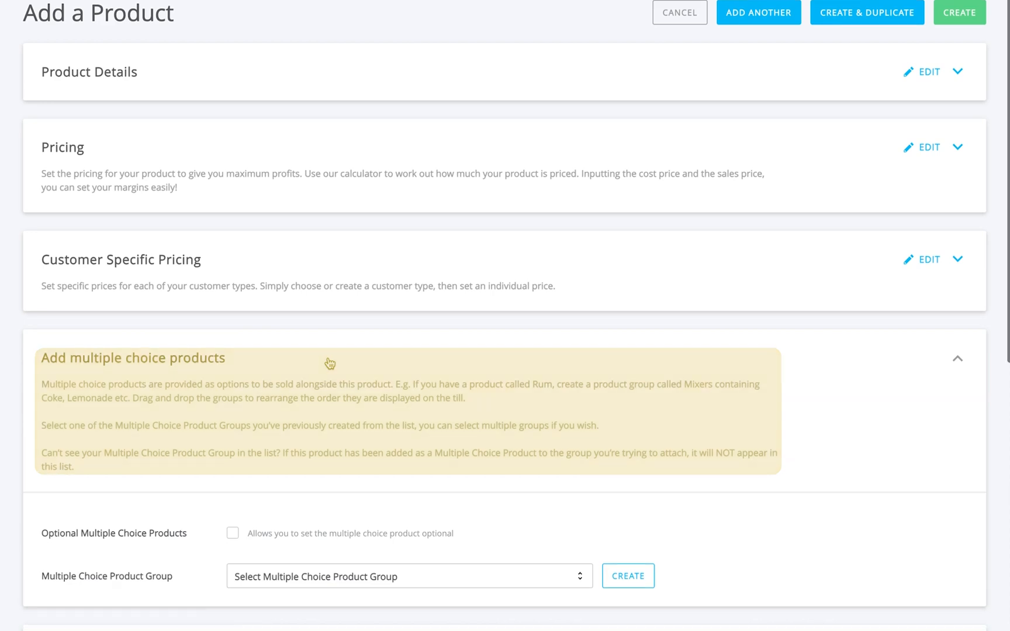
{"action": "scroll", "scroll_direction": "down", "scroll_amount": 3}
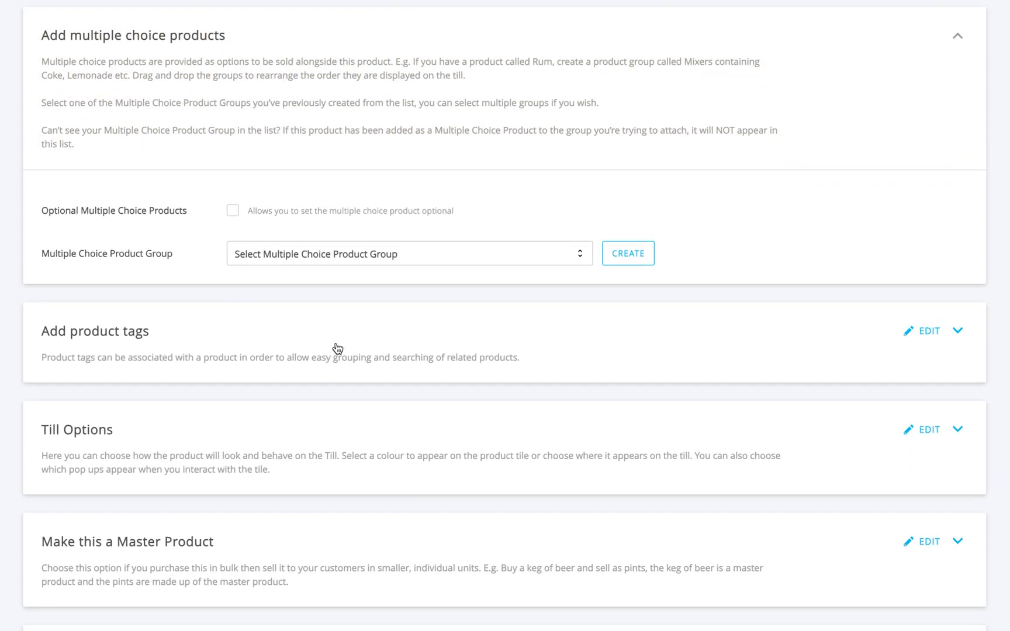
{"action": "left_click", "coordinate": [409, 253]}
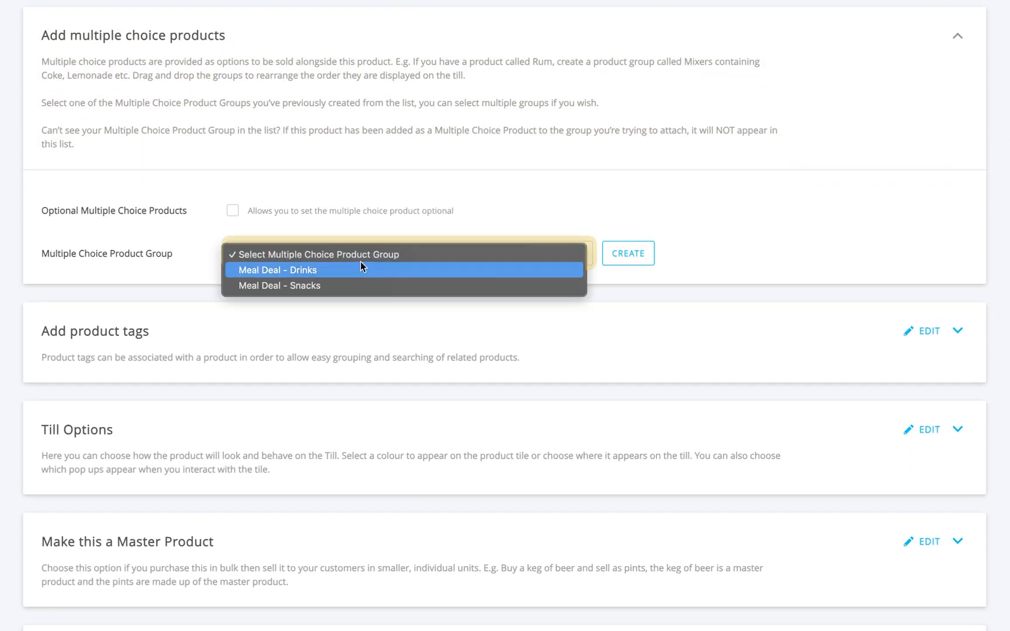
{"action": "left_click", "coordinate": [277, 270]}
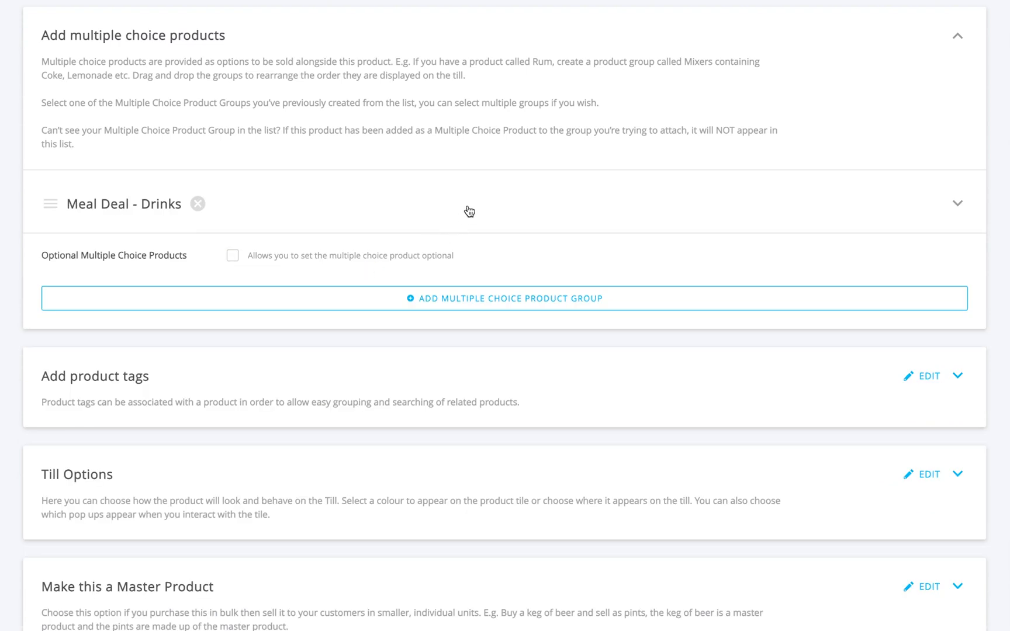
{"action": "left_click", "coordinate": [957, 204]}
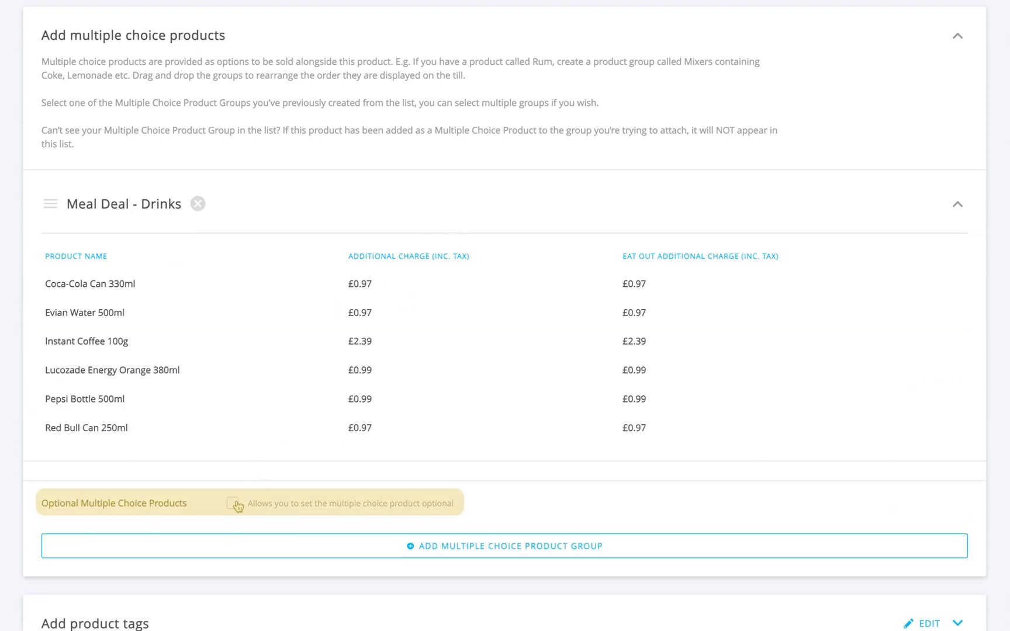
{"action": "left_click", "coordinate": [232, 503]}
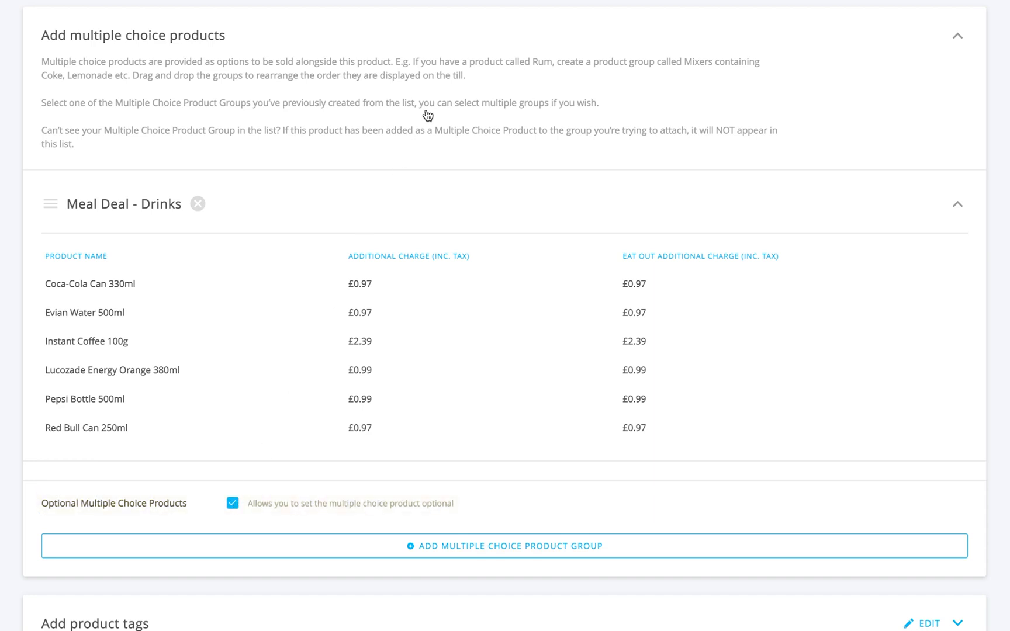
{"action": "left_click", "coordinate": [957, 36]}
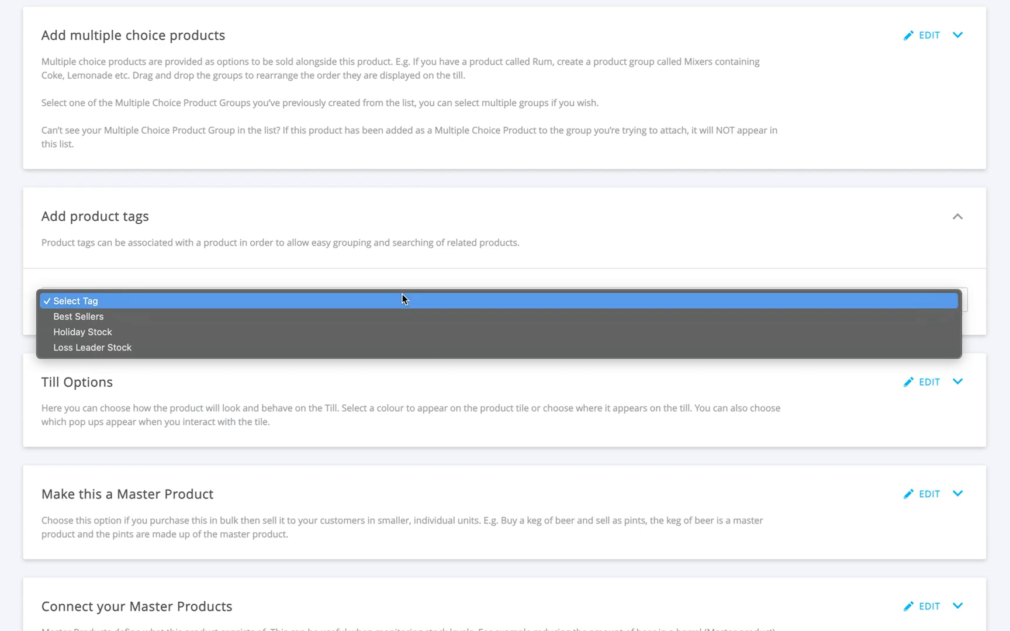
{"action": "left_click", "coordinate": [73, 301]}
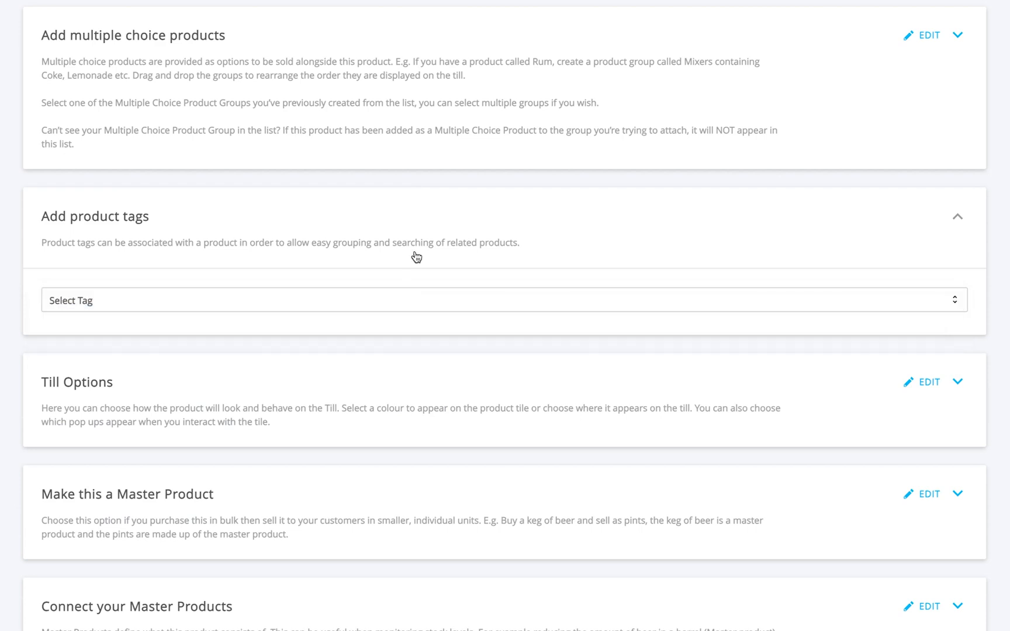
Step: Set till order 2, a dark orange button colour and an order quantity limit of 3
{"action": "left_click", "coordinate": [929, 381]}
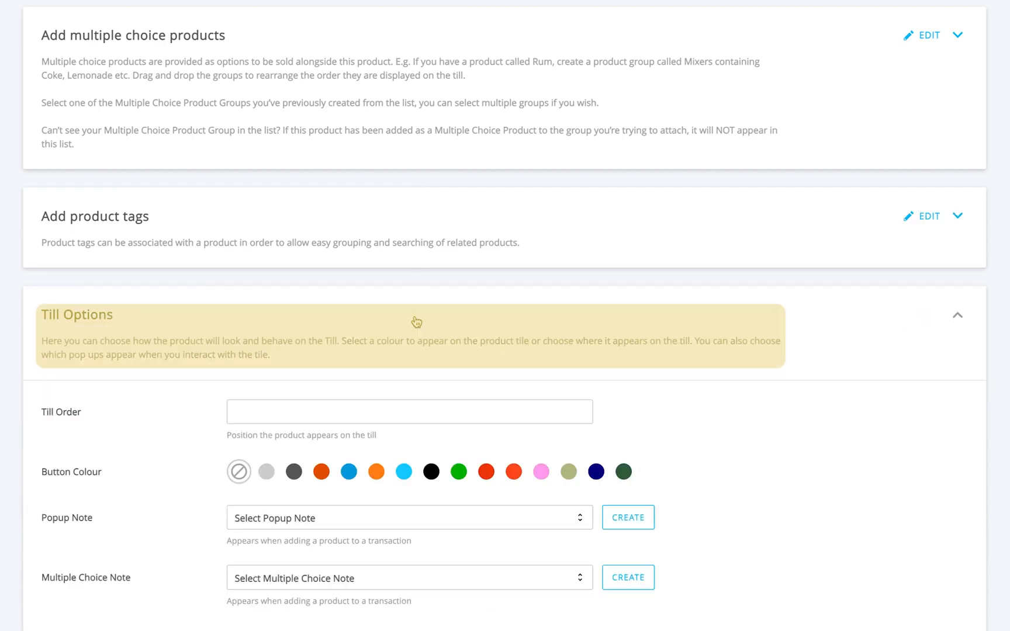
{"action": "scroll", "scroll_direction": "down", "scroll_amount": 3}
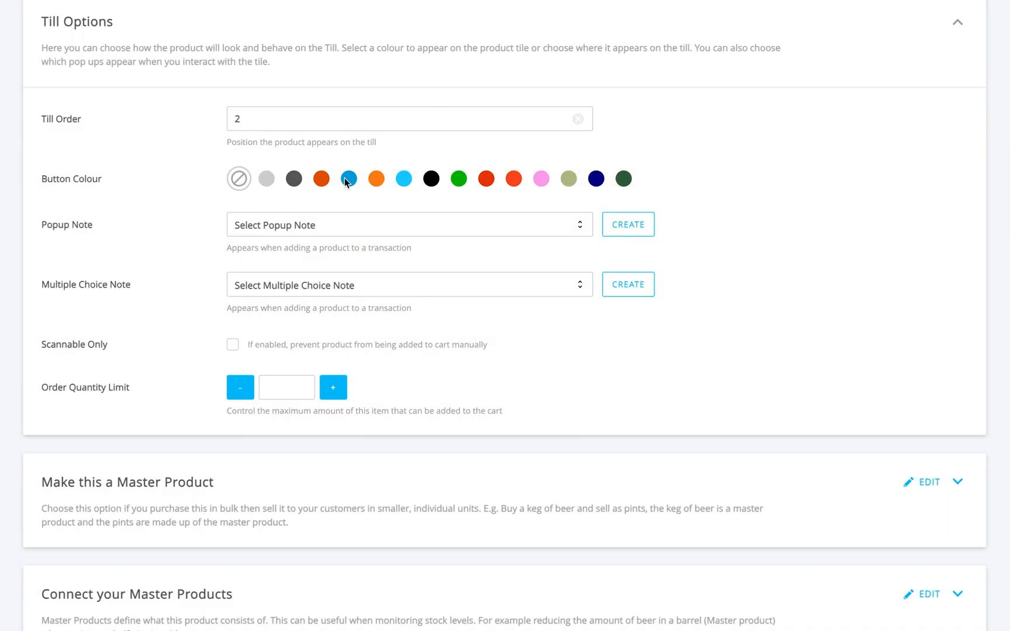
{"action": "left_click", "coordinate": [321, 179]}
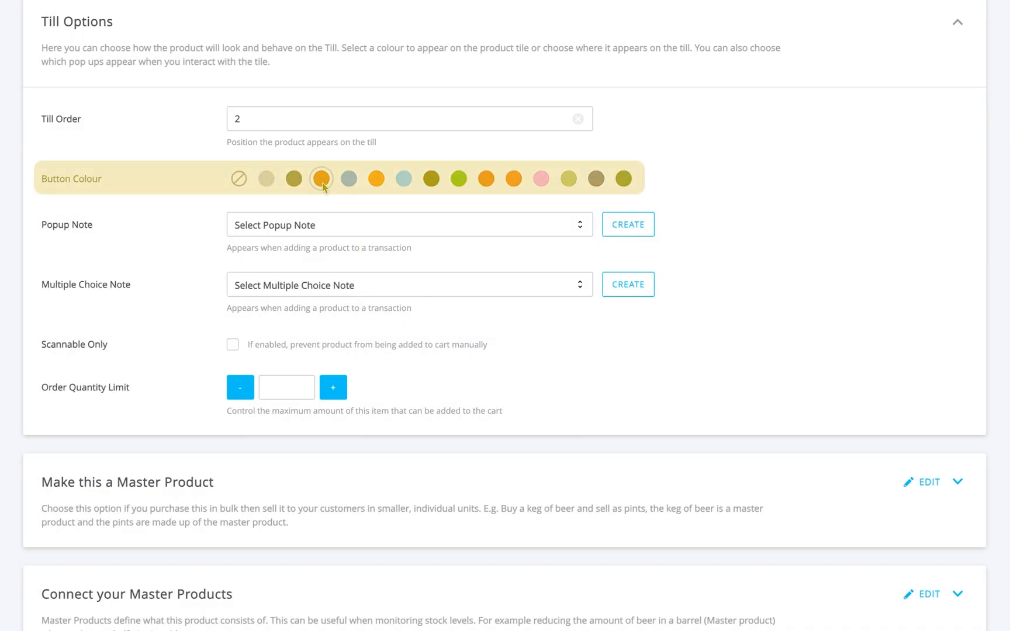
{"action": "left_click", "coordinate": [321, 178]}
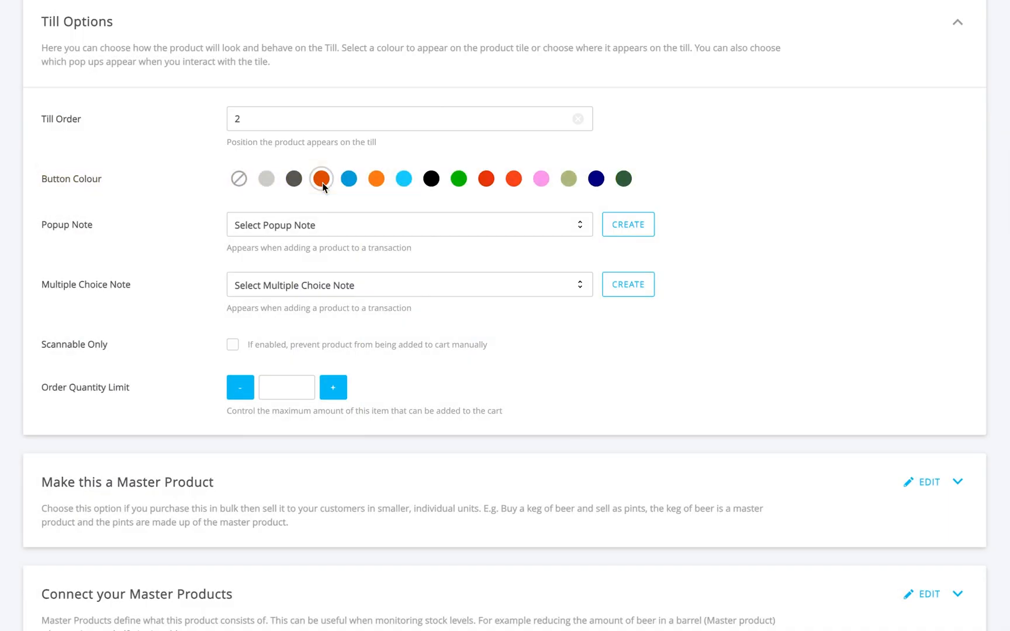
{"action": "left_click", "coordinate": [409, 225]}
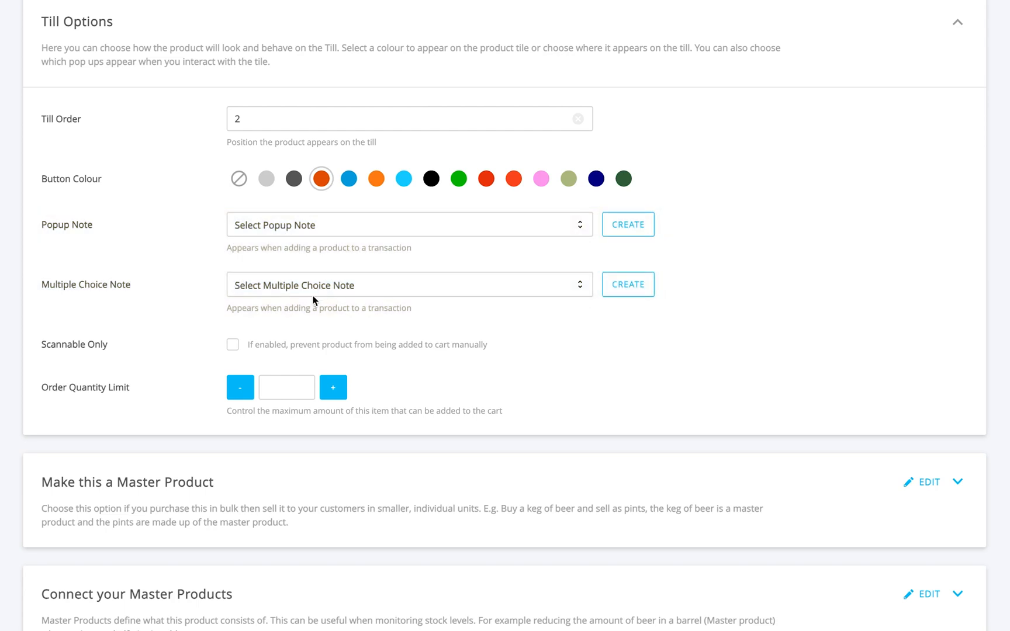
{"action": "left_click", "coordinate": [232, 345]}
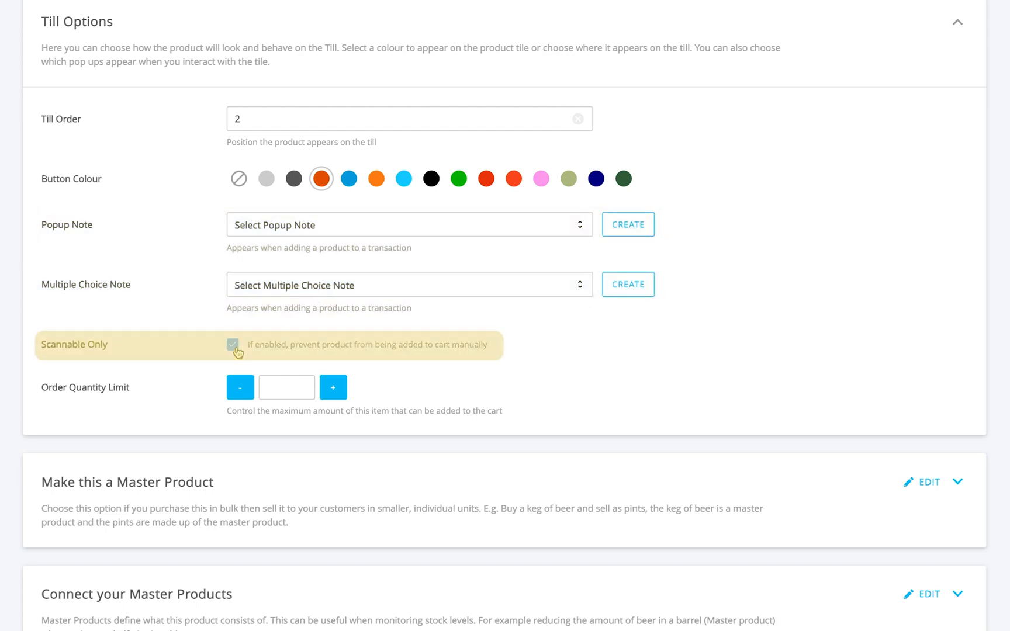
{"action": "left_click", "coordinate": [233, 343]}
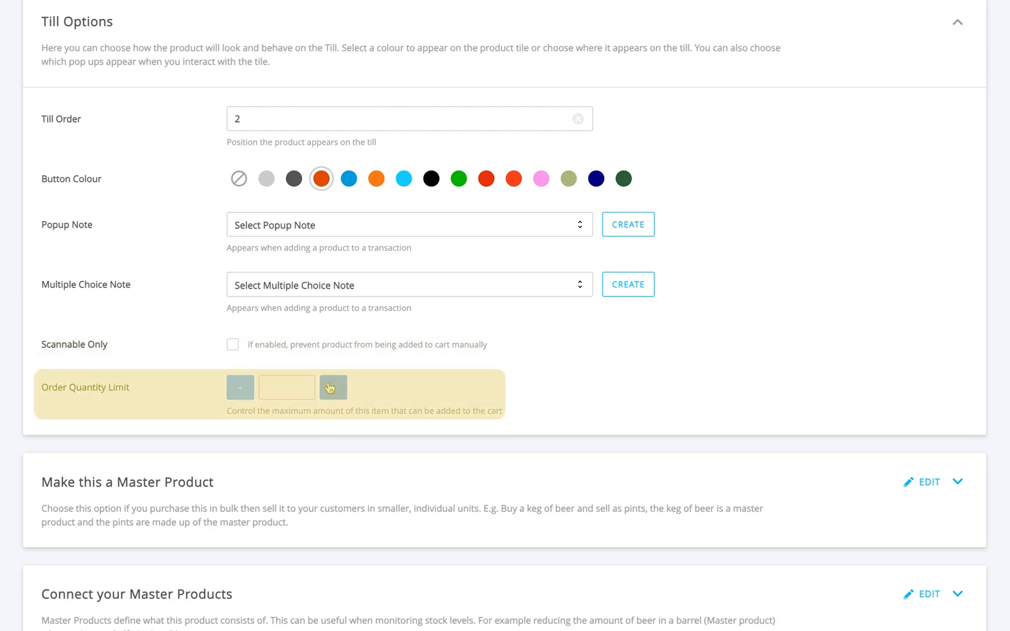
{"action": "left_click", "coordinate": [347, 387]}
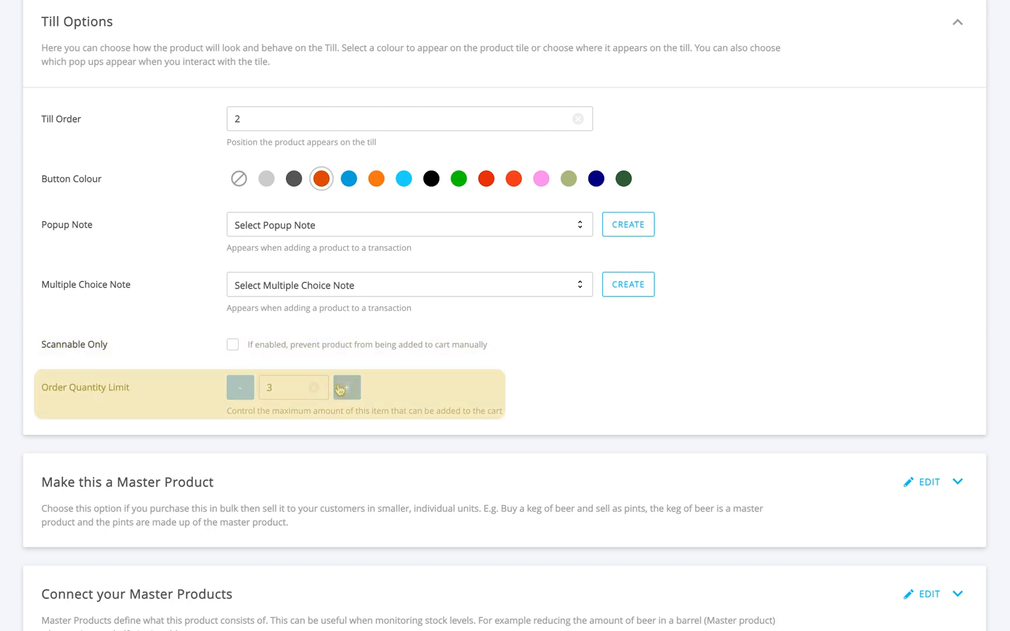
{"action": "scroll", "scroll_direction": "down", "scroll_amount": 3}
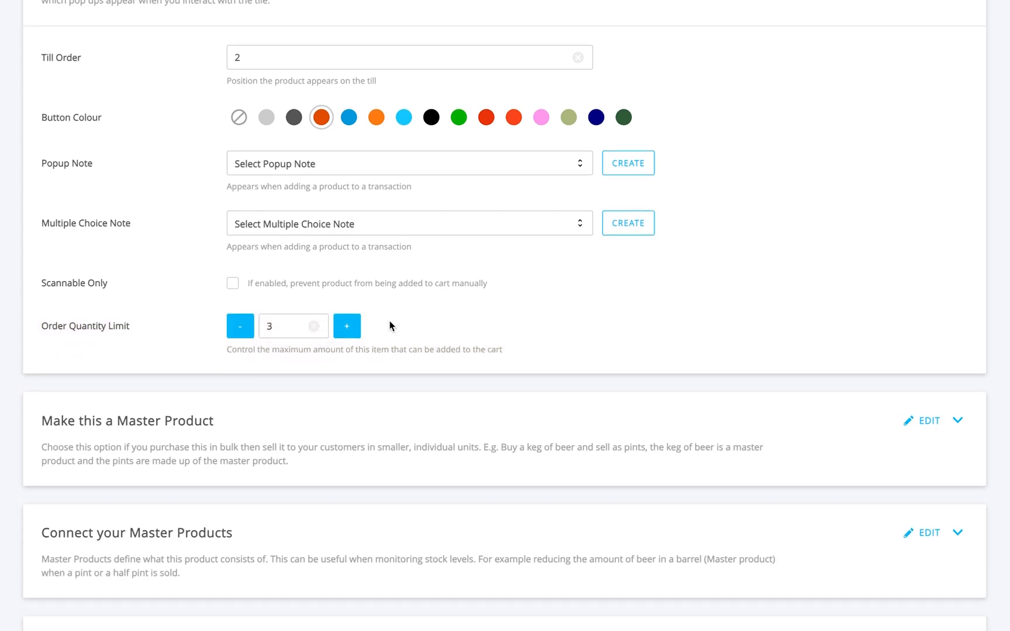
Step: Scroll down to the master product sections
{"action": "scroll", "scroll_direction": "down", "scroll_amount": 3}
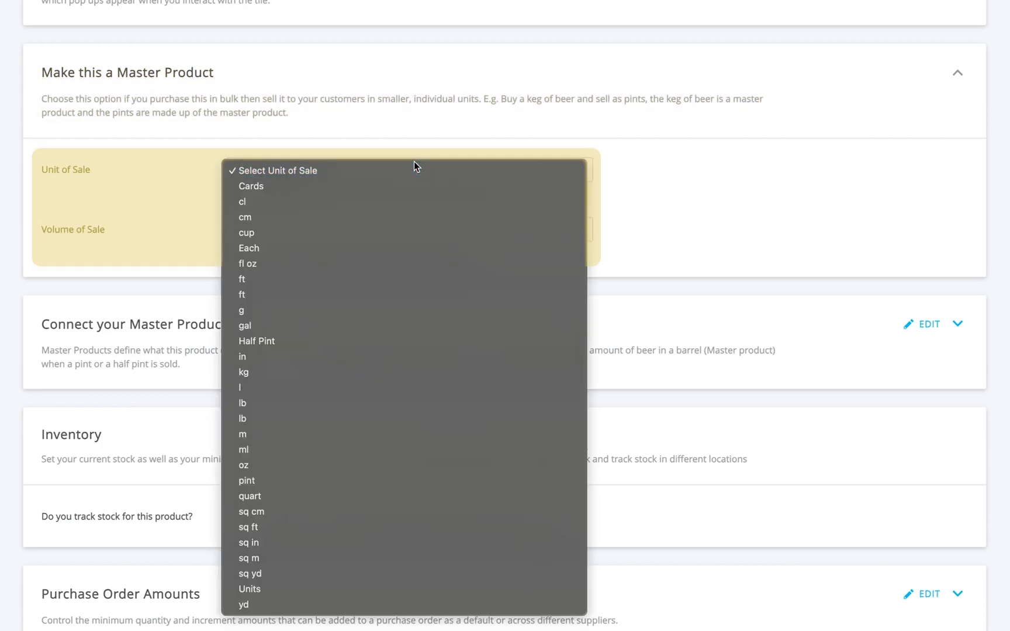
{"action": "mouse_move", "coordinate": [423, 143]}
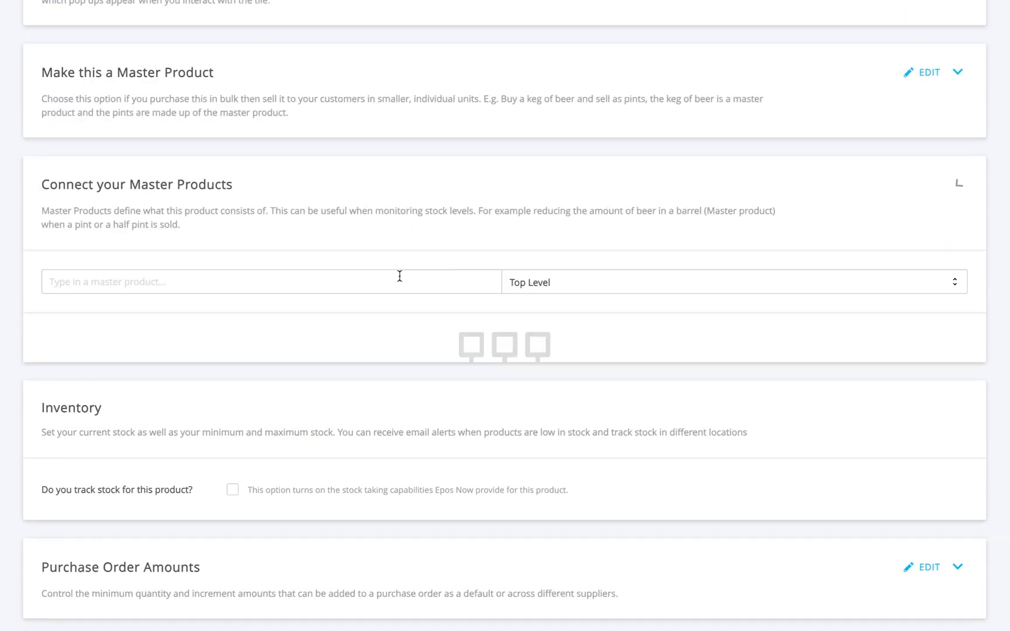
Step: Search 'MP' and connect MP - Chocolate Bars (box of 10) as the master product
{"action": "left_click", "coordinate": [958, 184]}
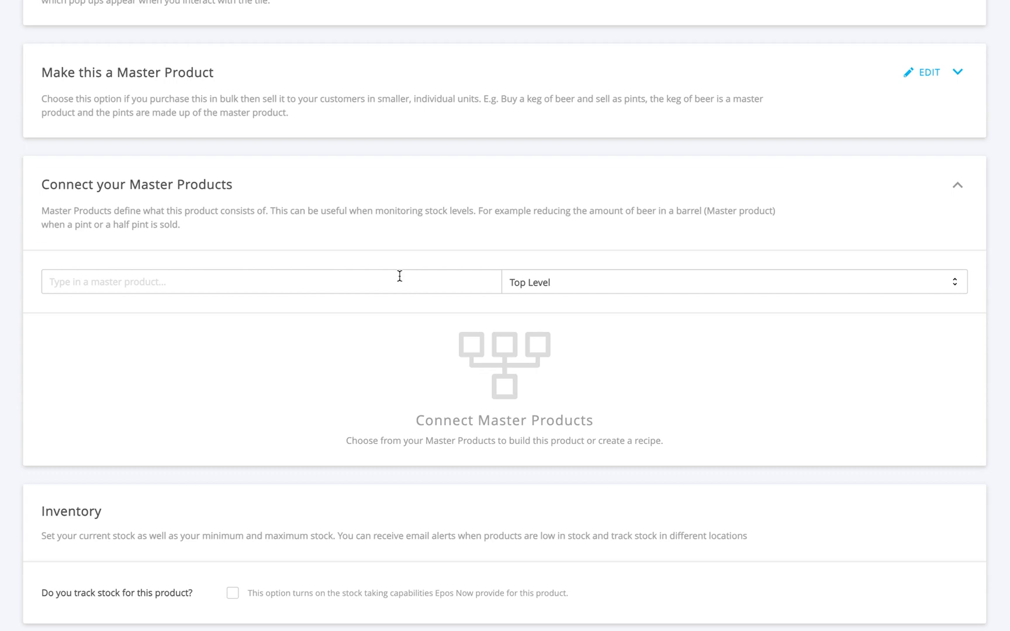
{"action": "left_click", "coordinate": [193, 281]}
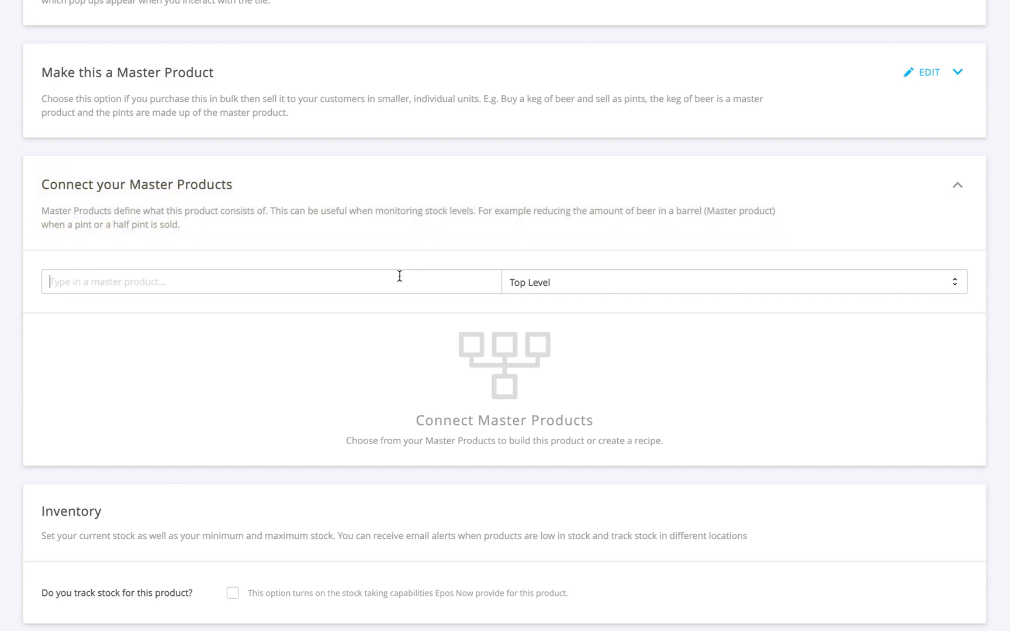
{"action": "type", "text": "MP"}
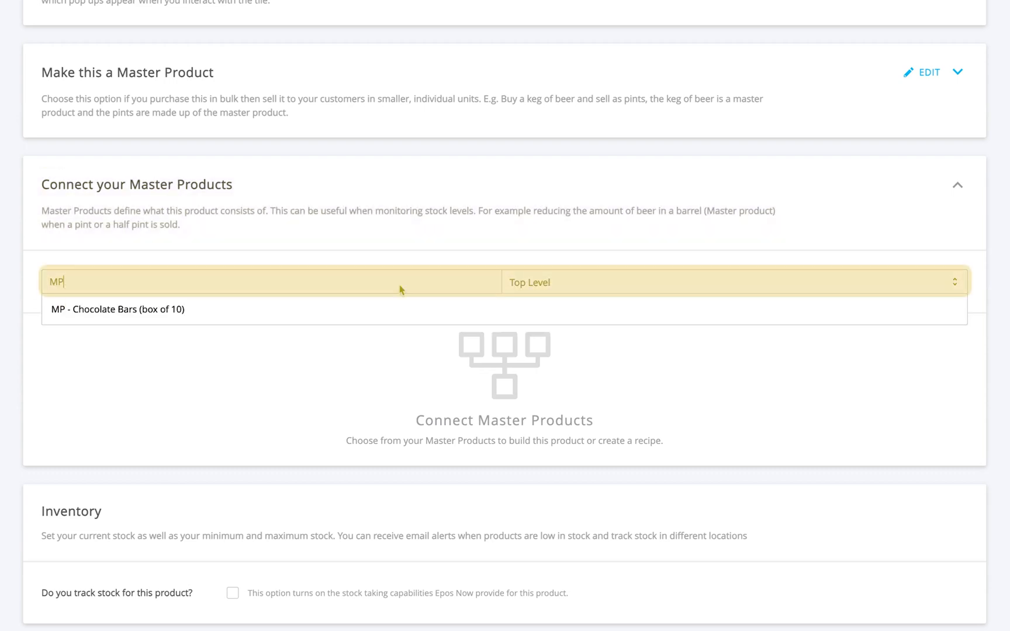
{"action": "left_click", "coordinate": [117, 310]}
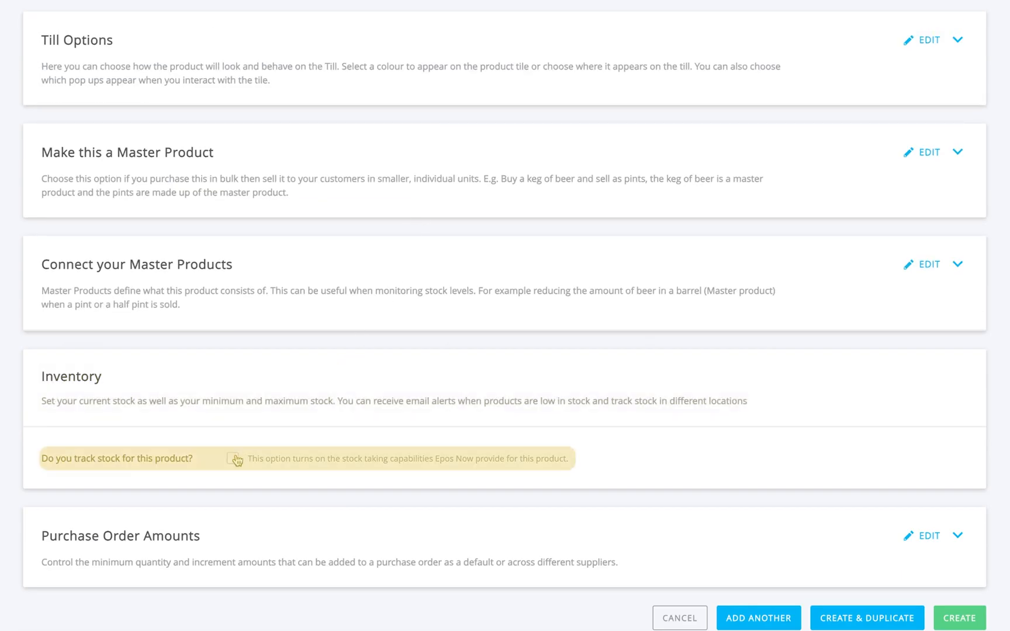
Step: Track Main Store stock at current 1, min 1, max 5, with email alerts and Manager
{"action": "left_click", "coordinate": [233, 459]}
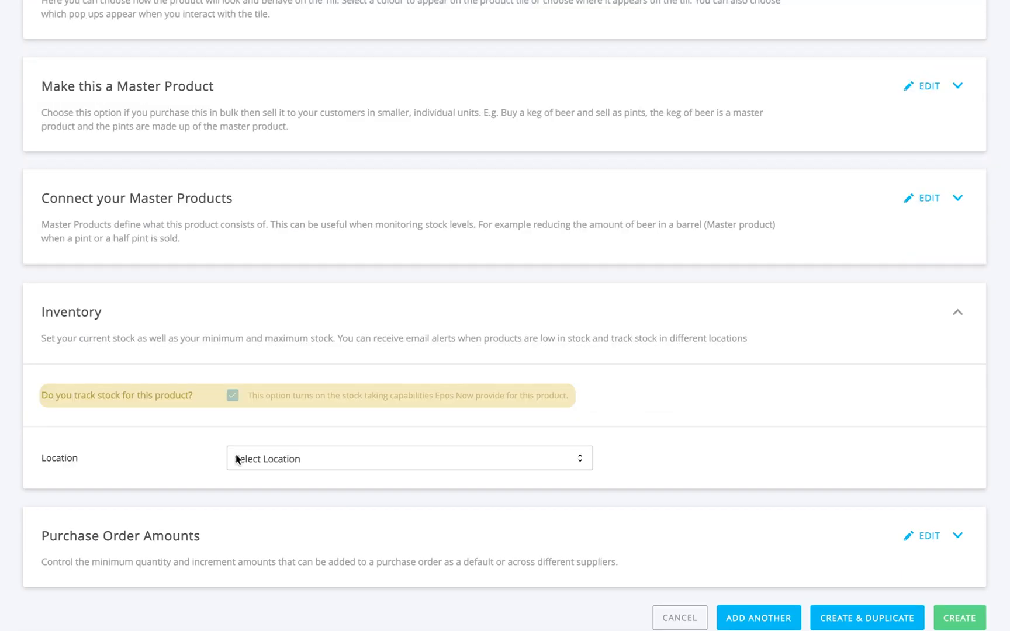
{"action": "left_click", "coordinate": [409, 459]}
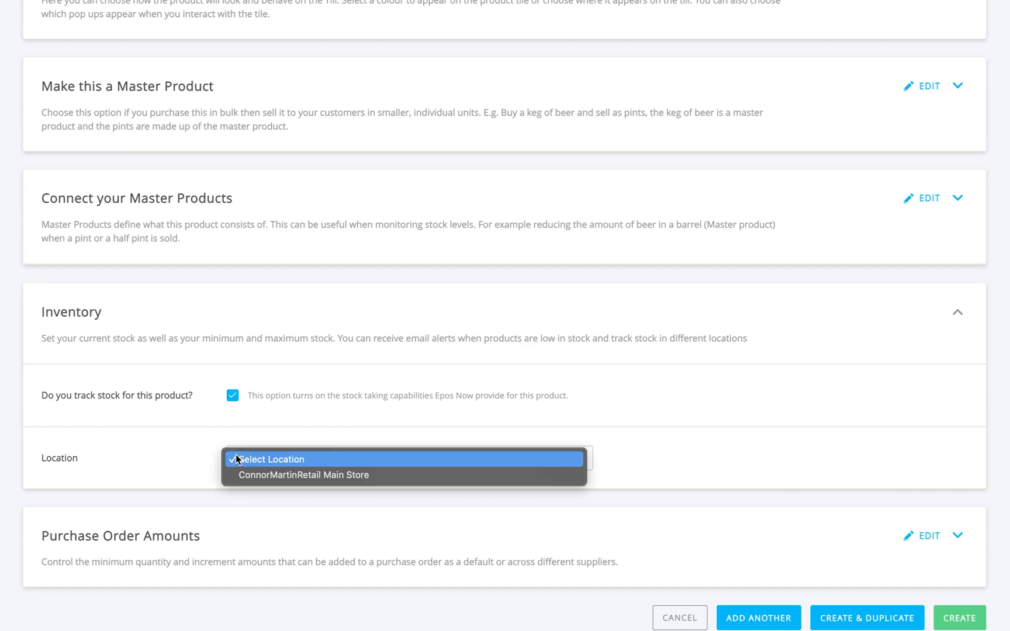
{"action": "left_click", "coordinate": [302, 475]}
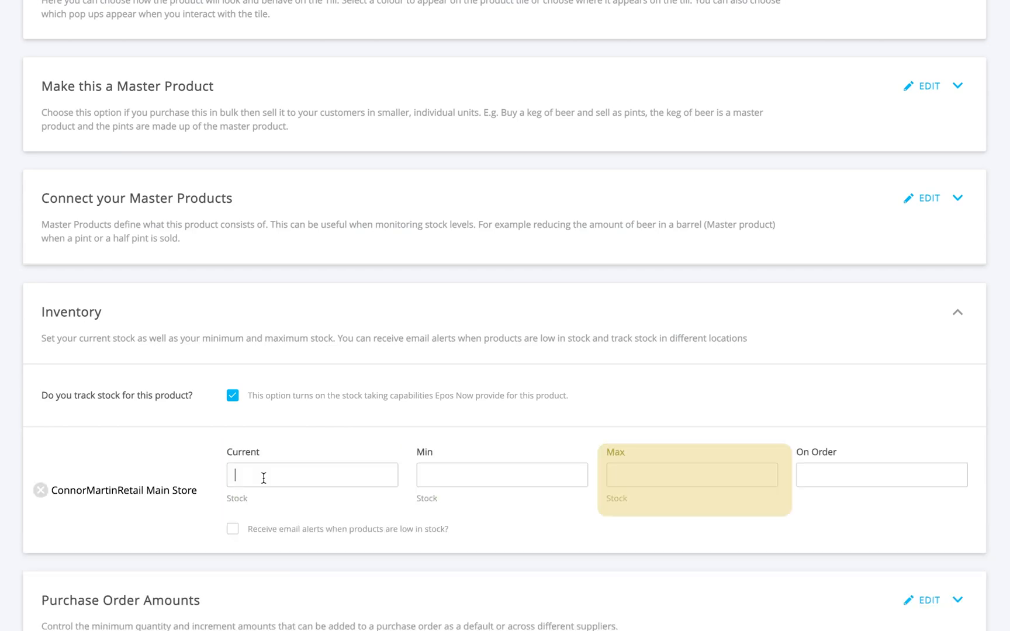
{"action": "type", "text": "1"}
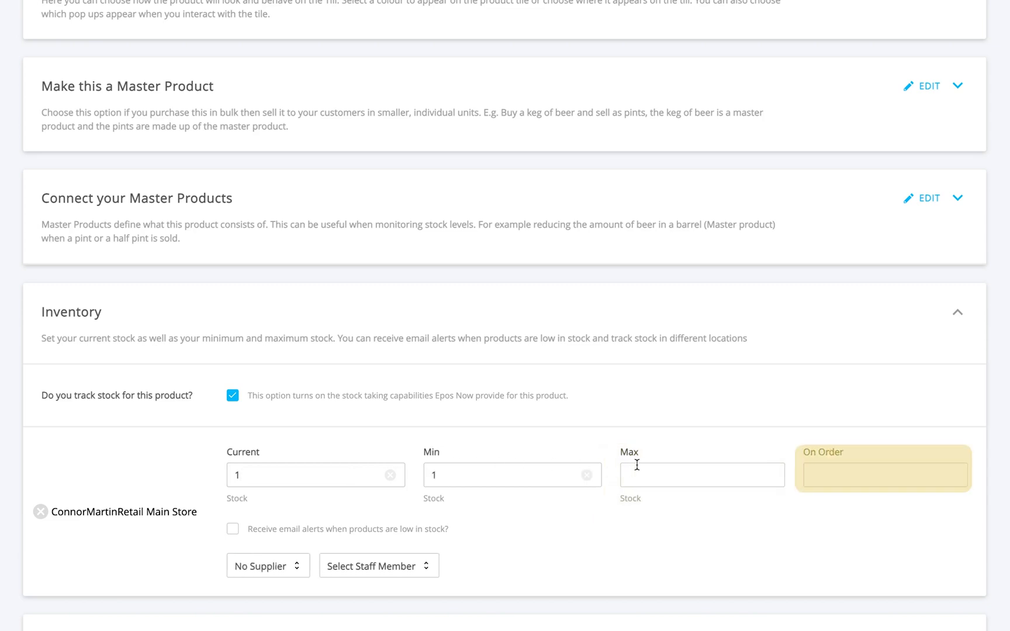
{"action": "type", "text": "5"}
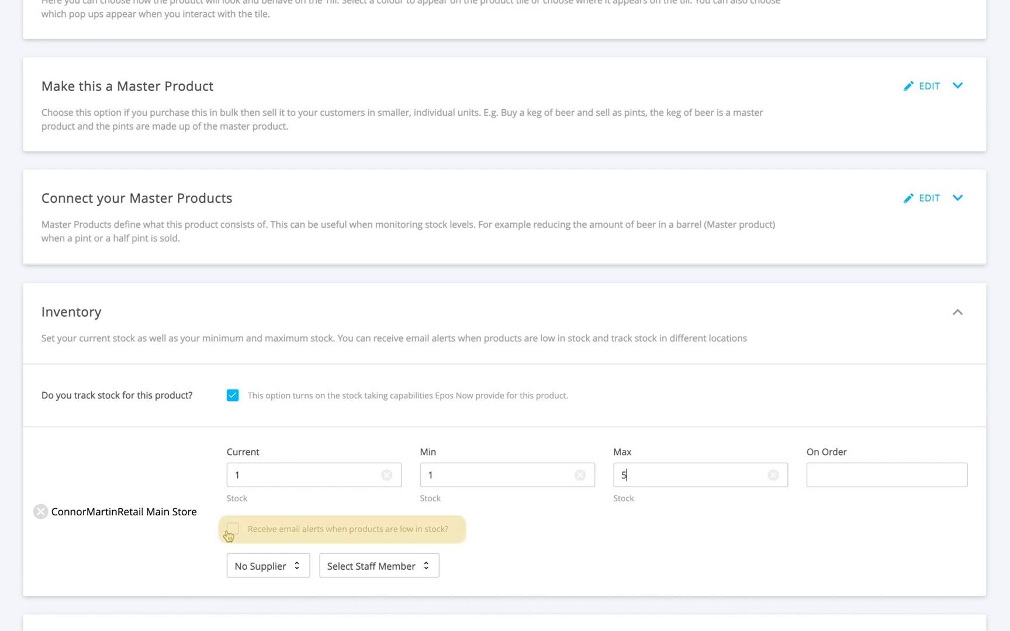
{"action": "left_click", "coordinate": [232, 529]}
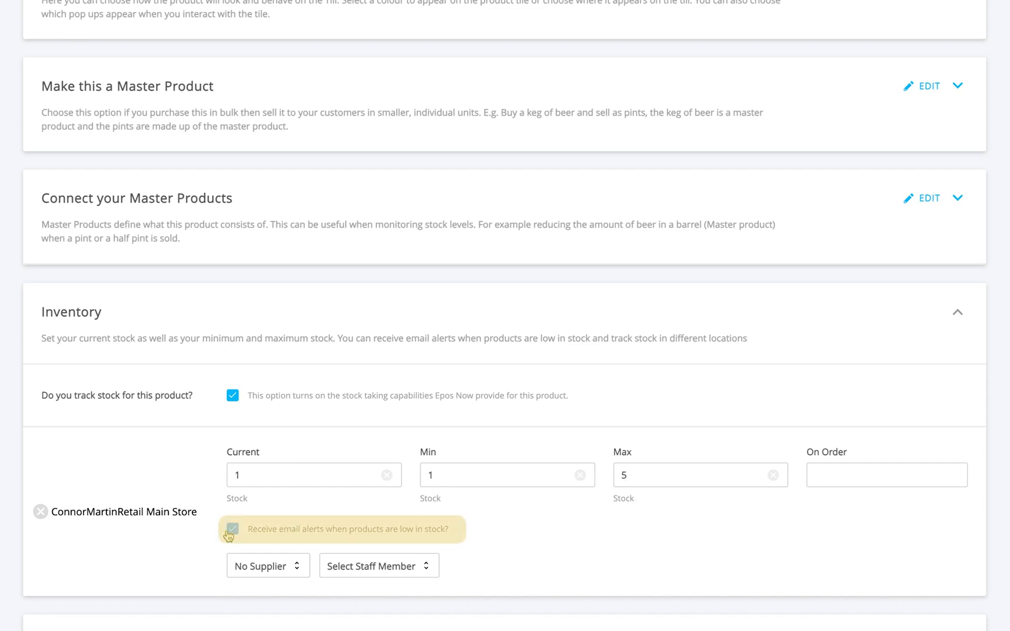
{"action": "left_click", "coordinate": [232, 529]}
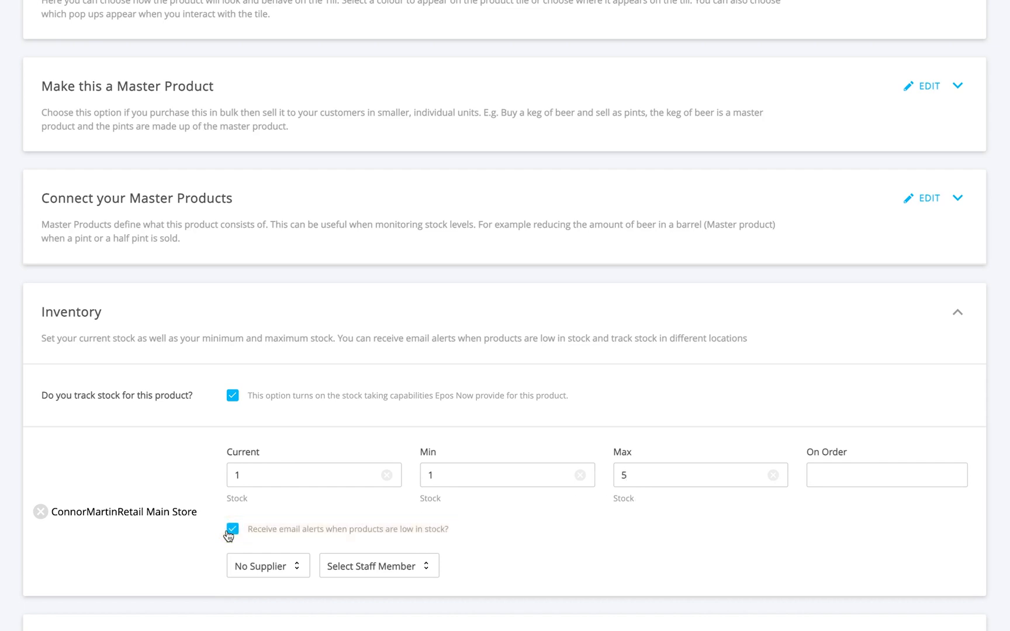
{"action": "left_click", "coordinate": [378, 565]}
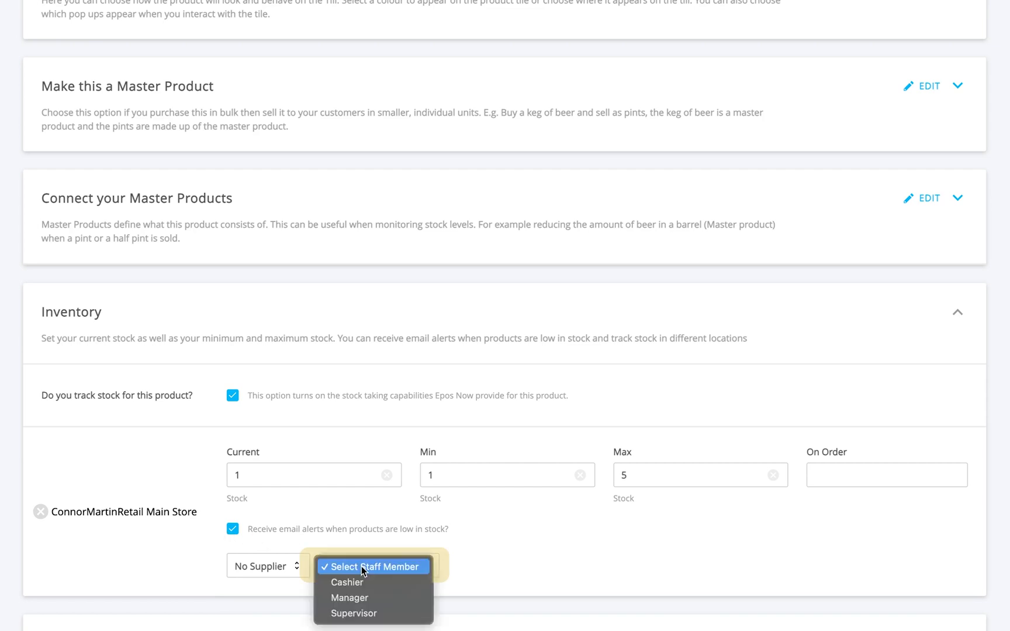
{"action": "left_click", "coordinate": [349, 598]}
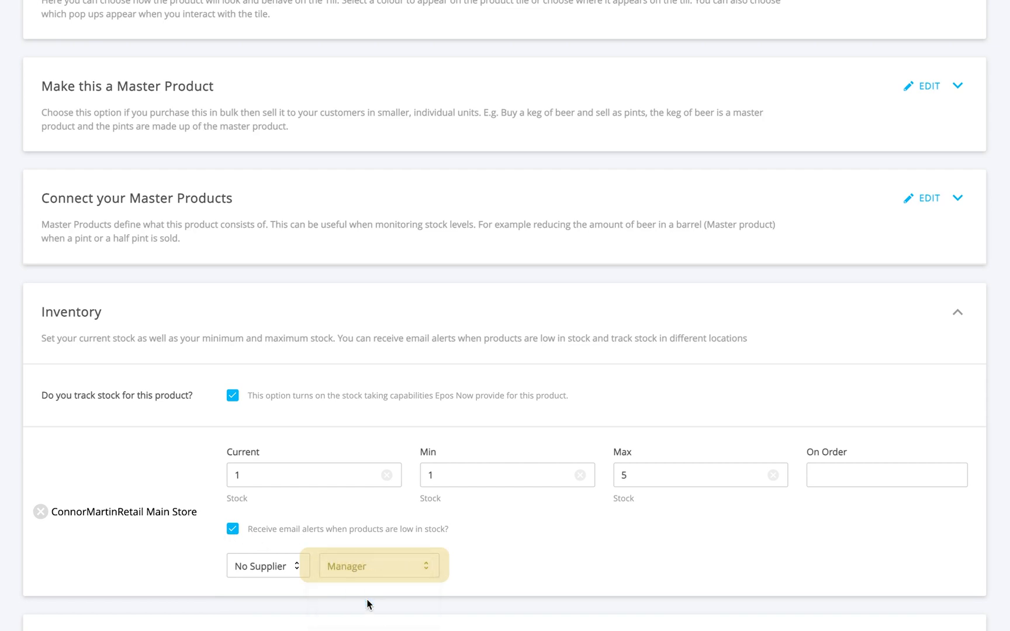
{"action": "mouse_move", "coordinate": [433, 329]}
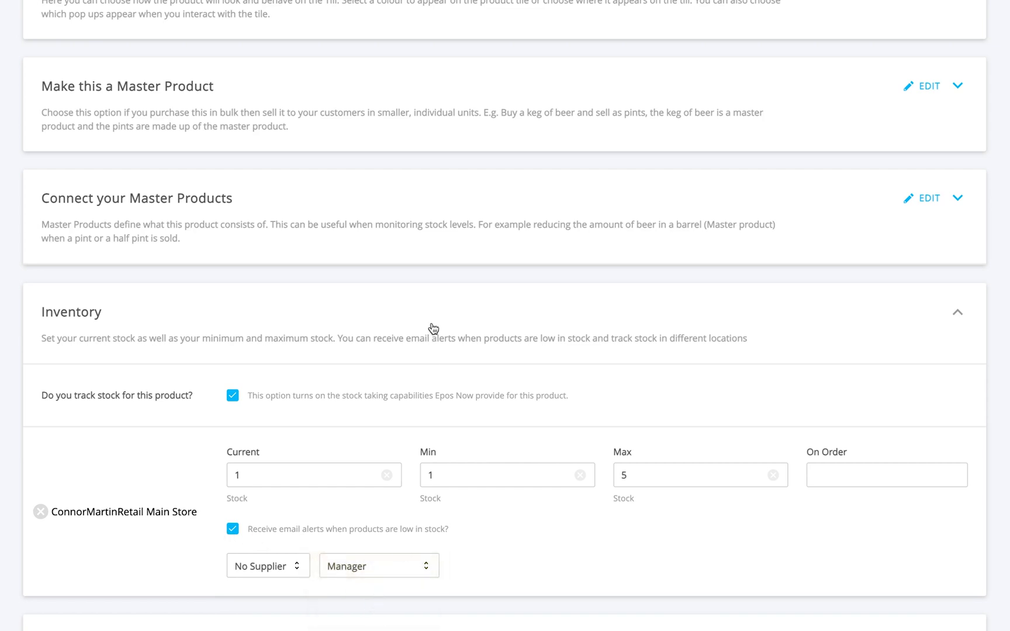
Step: Set minimum order and order increment amounts to 2, then create the product
{"action": "left_click", "coordinate": [957, 312]}
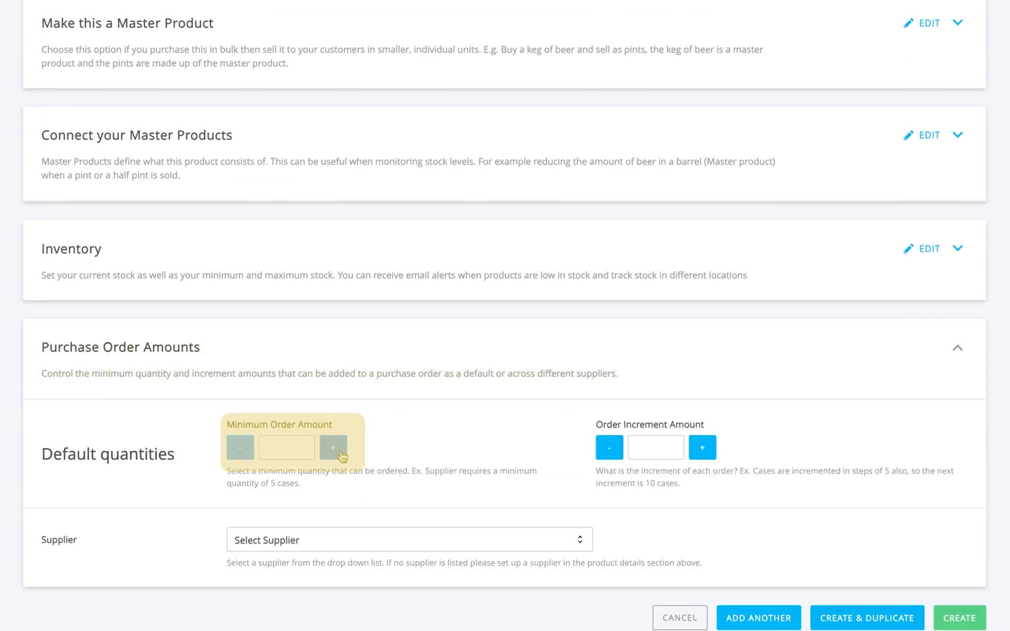
{"action": "left_click", "coordinate": [334, 448]}
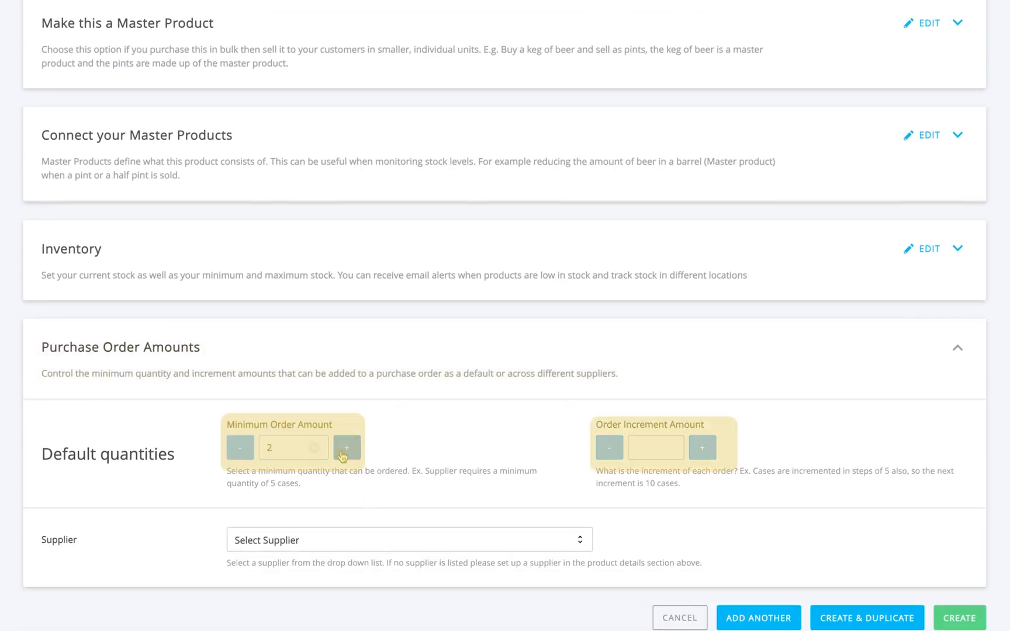
{"action": "left_click", "coordinate": [702, 447]}
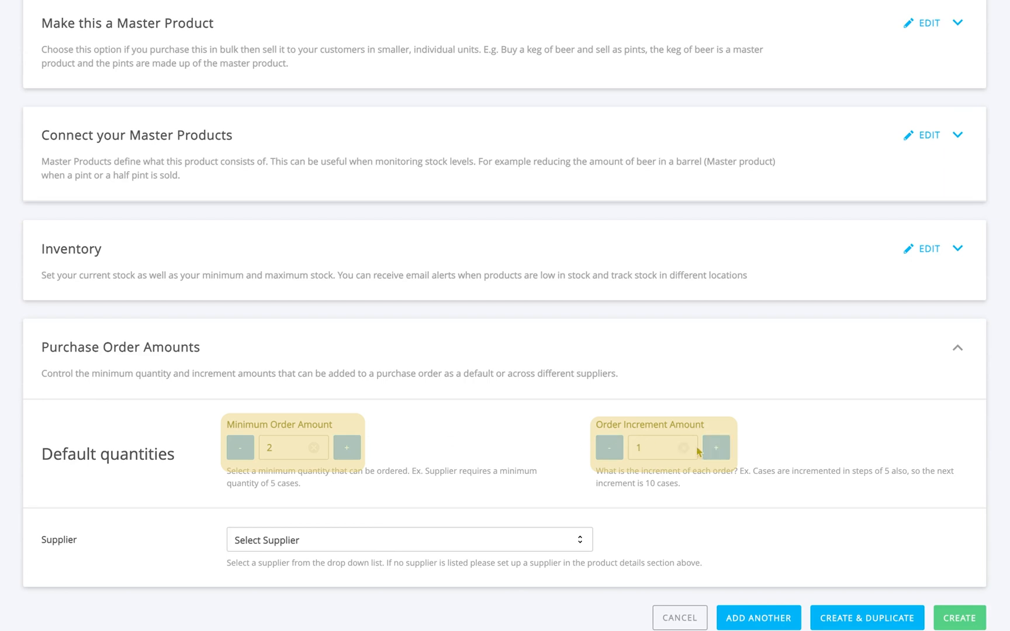
{"action": "left_click", "coordinate": [715, 448]}
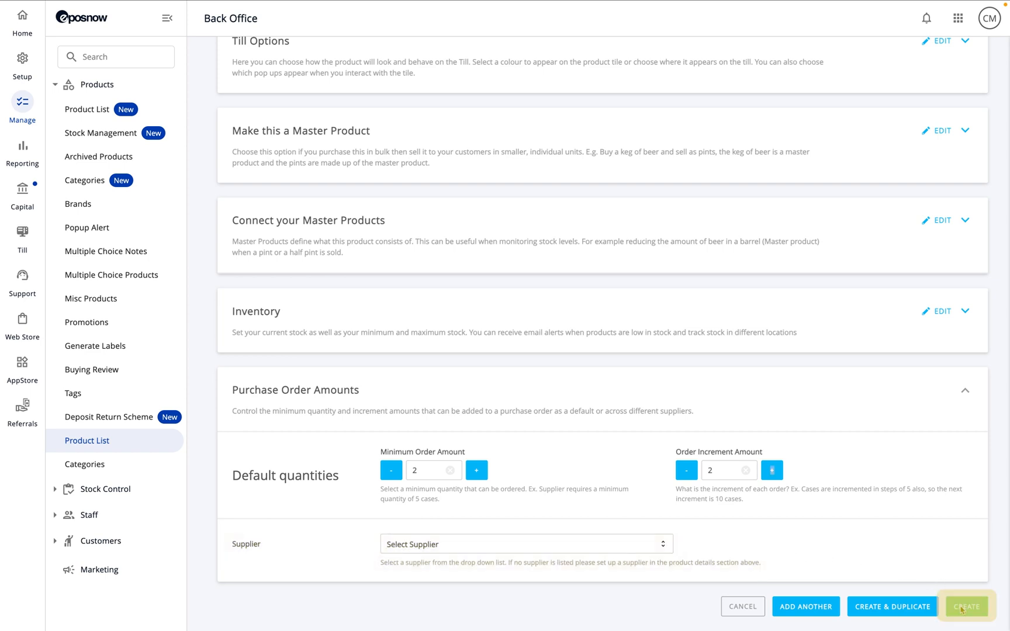
{"action": "left_click", "coordinate": [966, 606]}
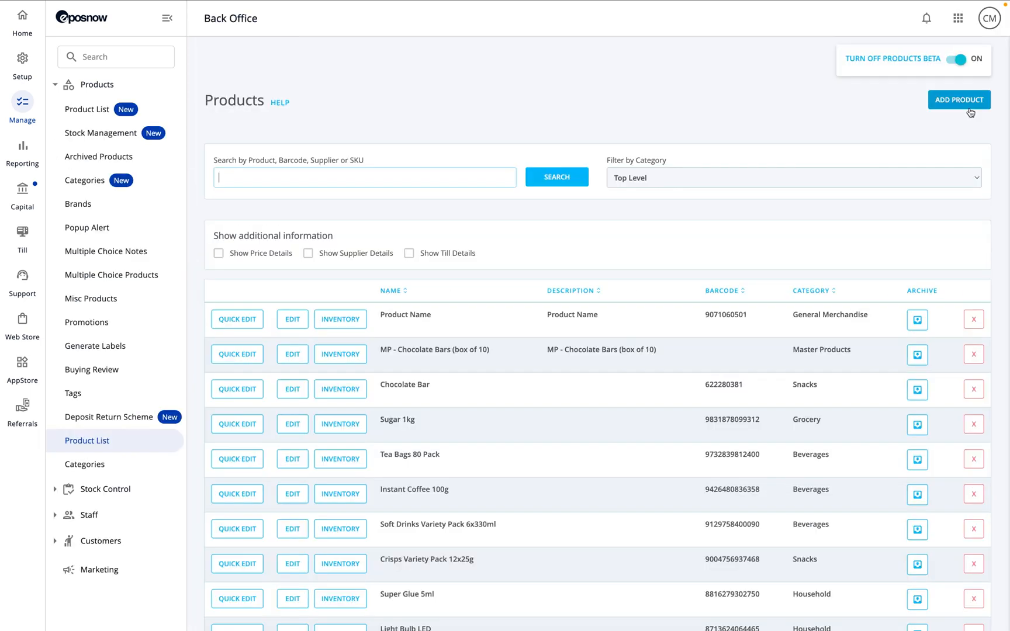
{"action": "mouse_move", "coordinate": [959, 100]}
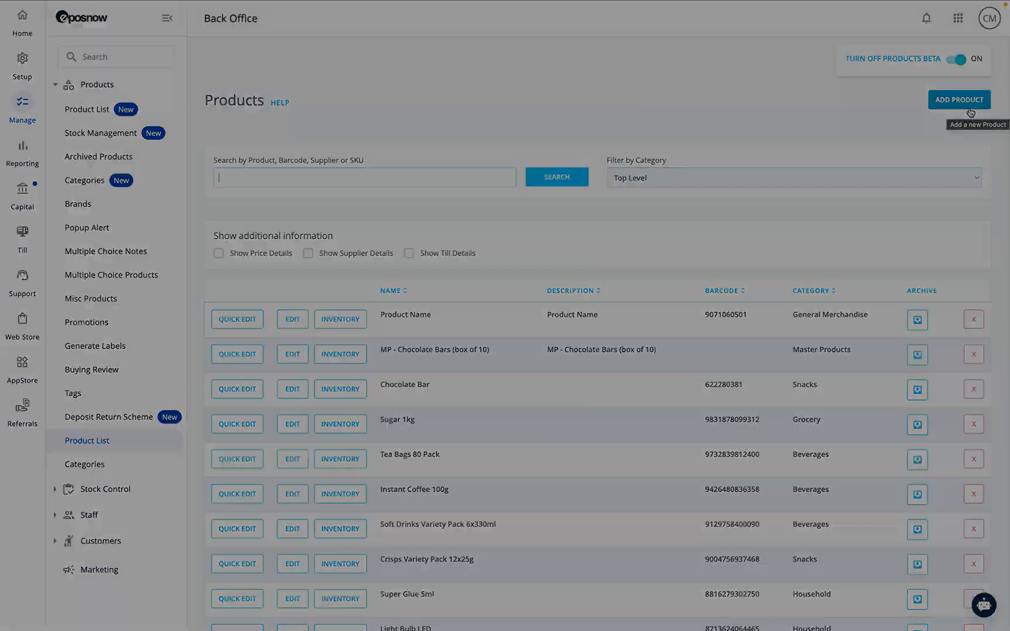